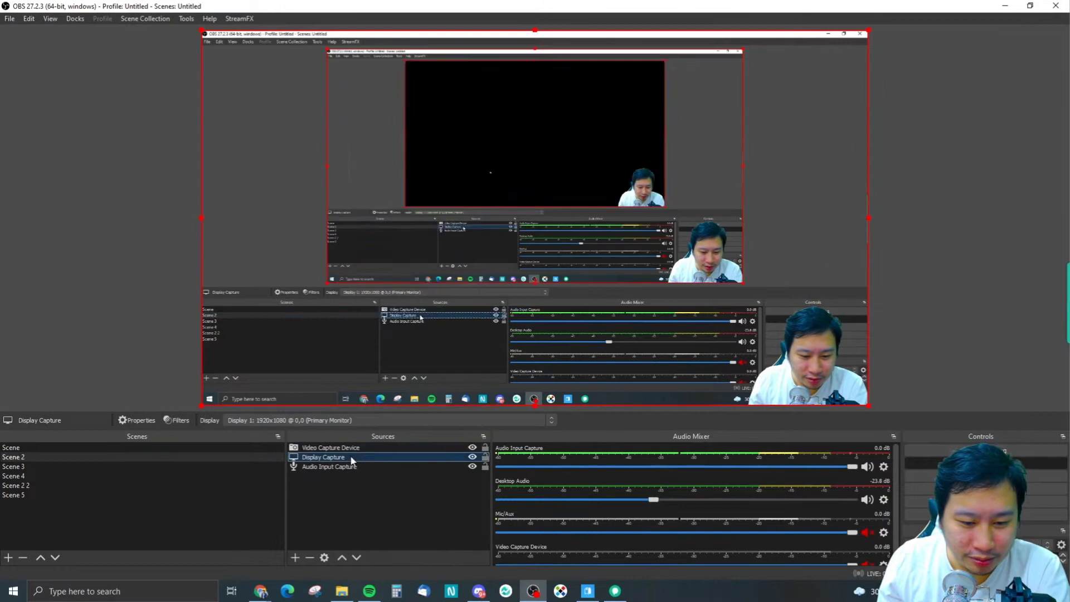
# Show the Display Capture source's properties from its context menu in the Sources list.
pyautogui.rightClick(323, 457)
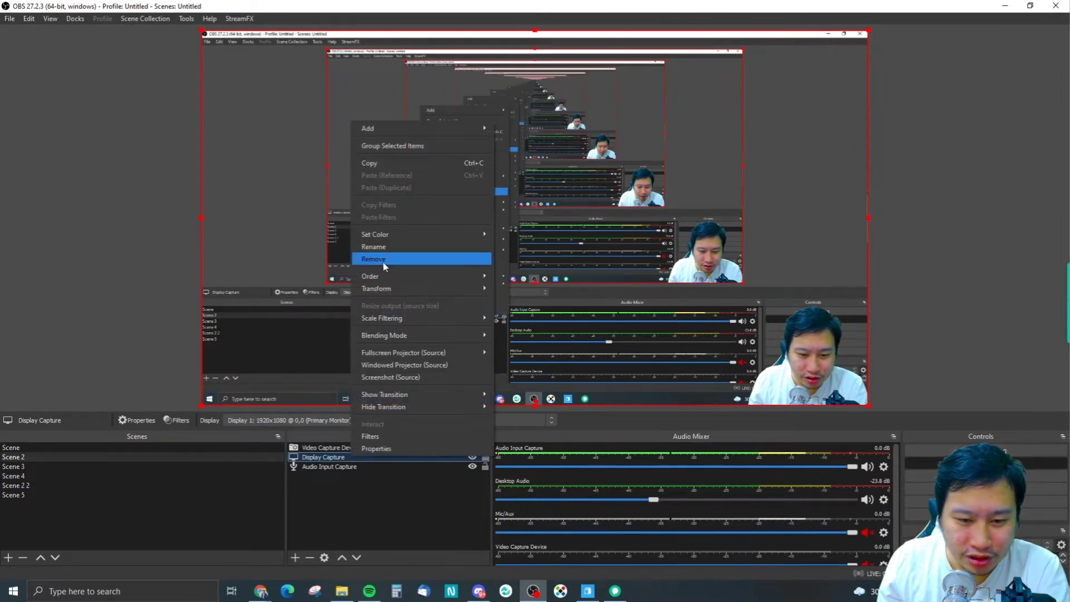
pyautogui.moveTo(399, 370)
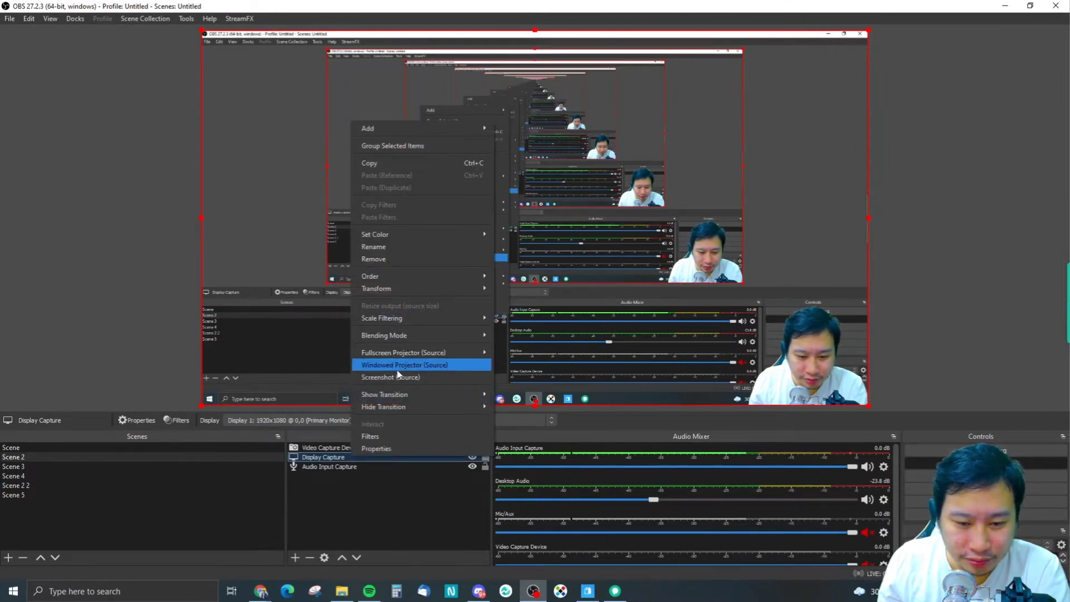
pyautogui.moveTo(387, 288)
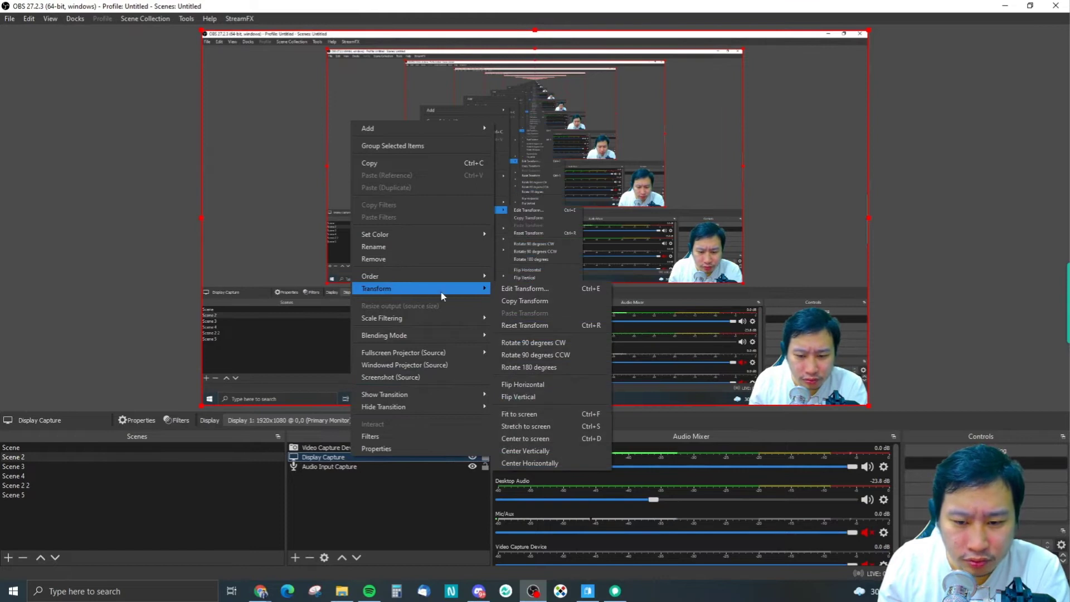
pyautogui.moveTo(387, 276)
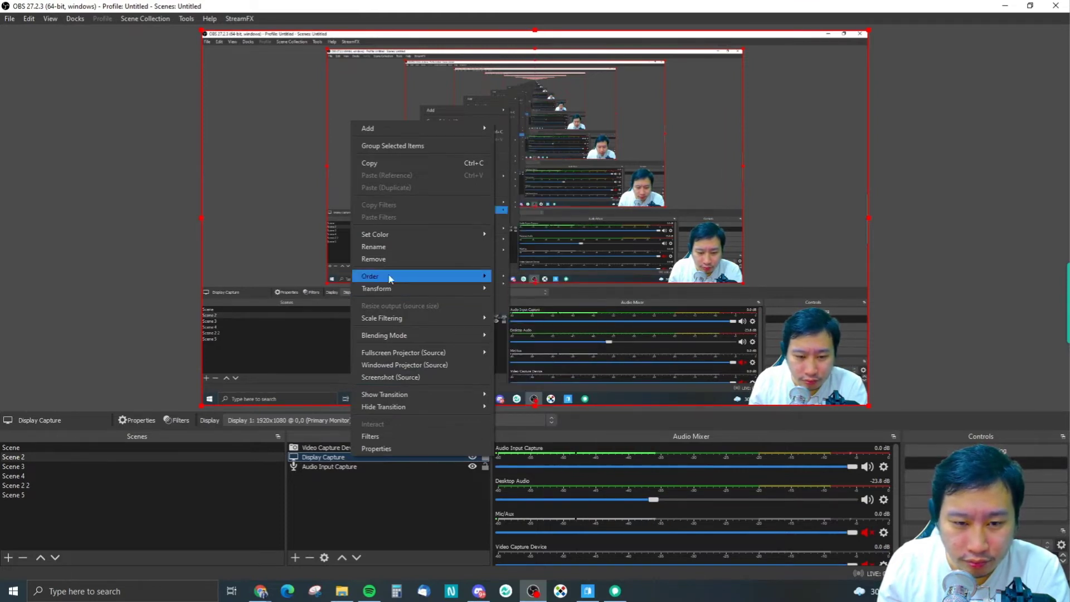
pyautogui.click(377, 448)
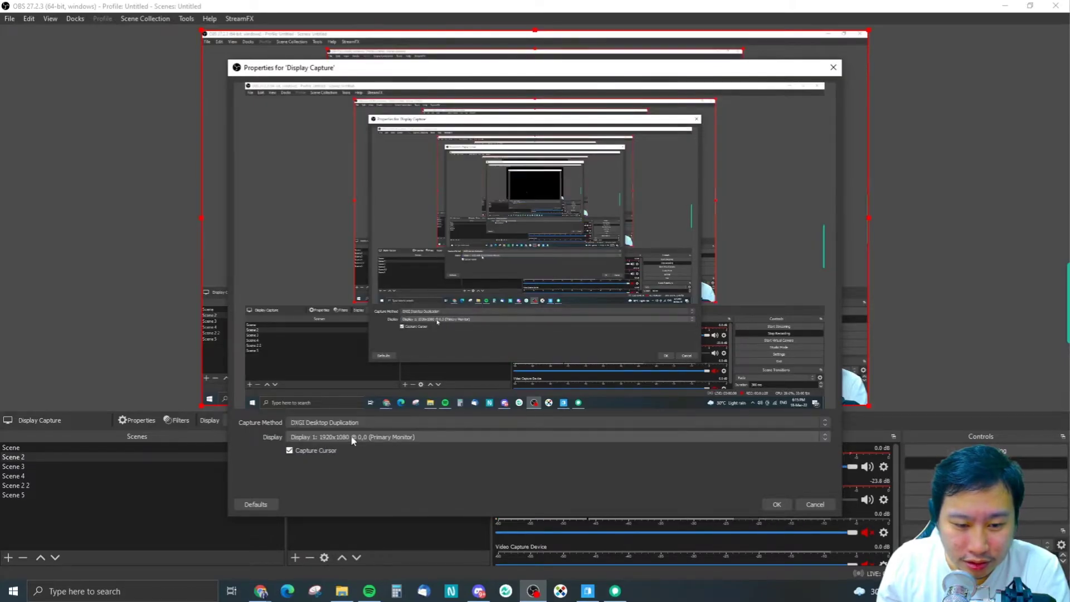
pyautogui.click(775, 504)
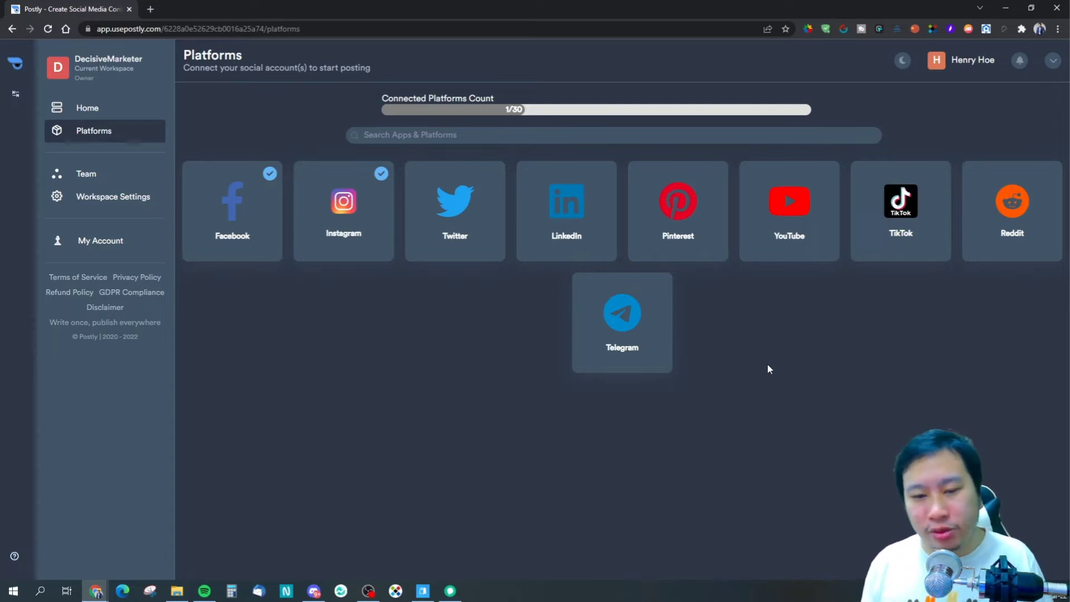
pyautogui.moveTo(234, 455)
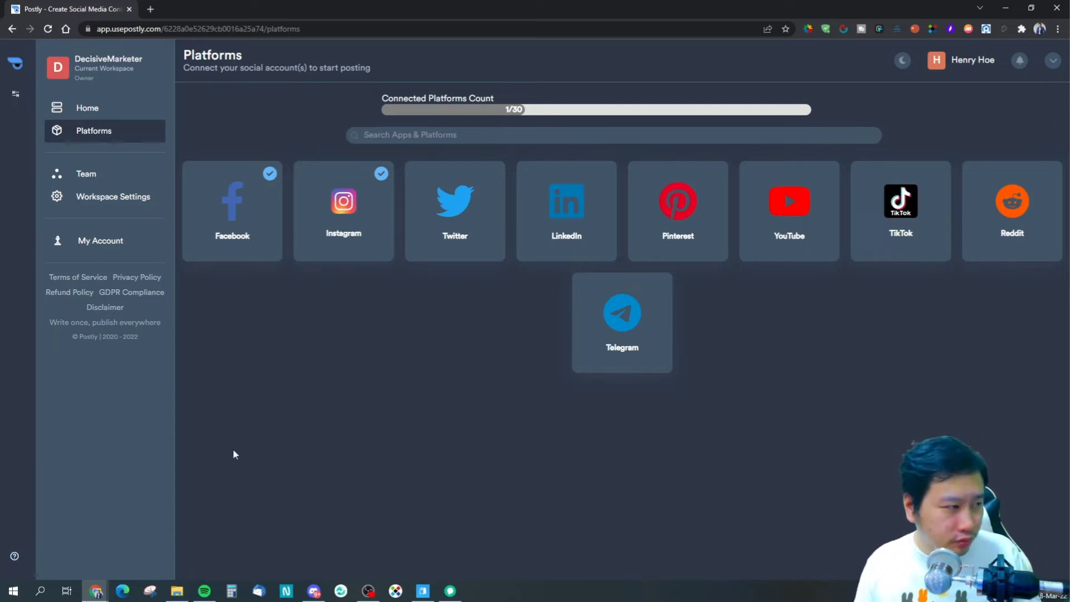
# From the Facebook account's pages and groups list, reconnect the Productivity & Automation Experts group.
pyautogui.click(232, 205)
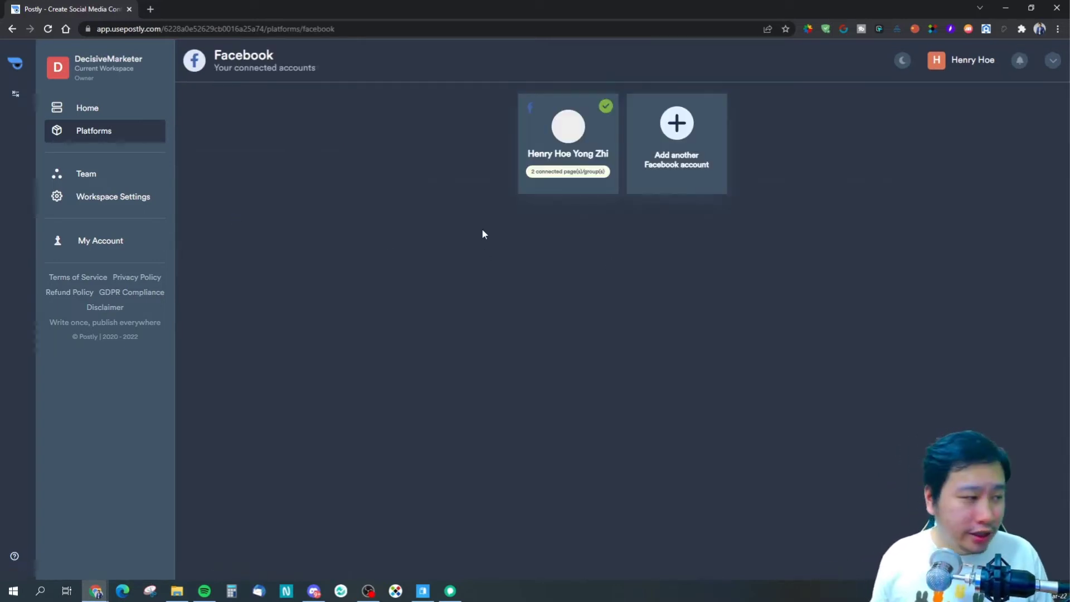
pyautogui.click(567, 133)
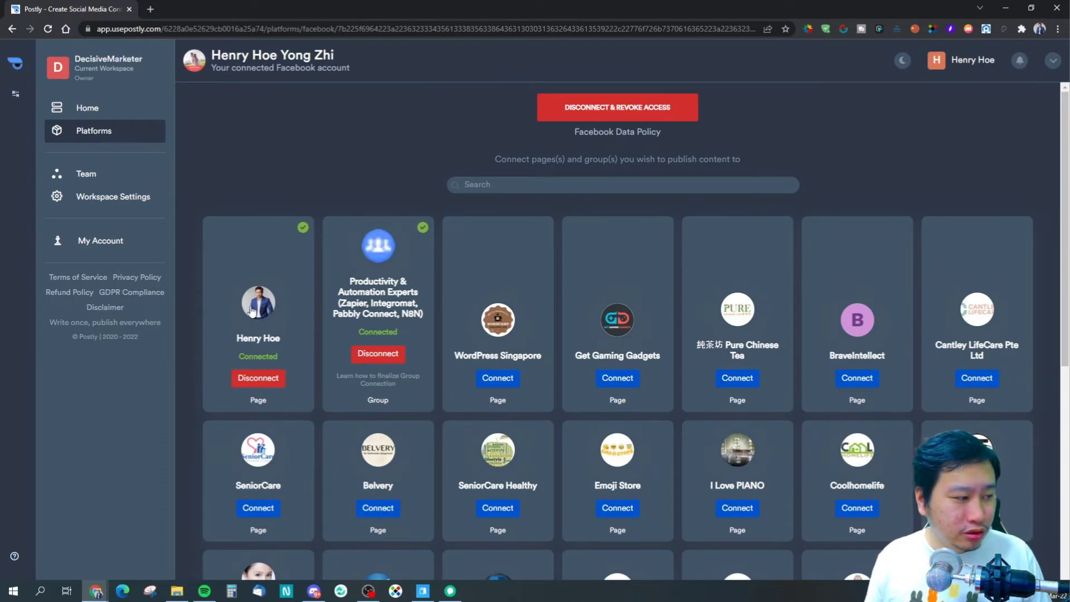
pyautogui.scroll(-3)
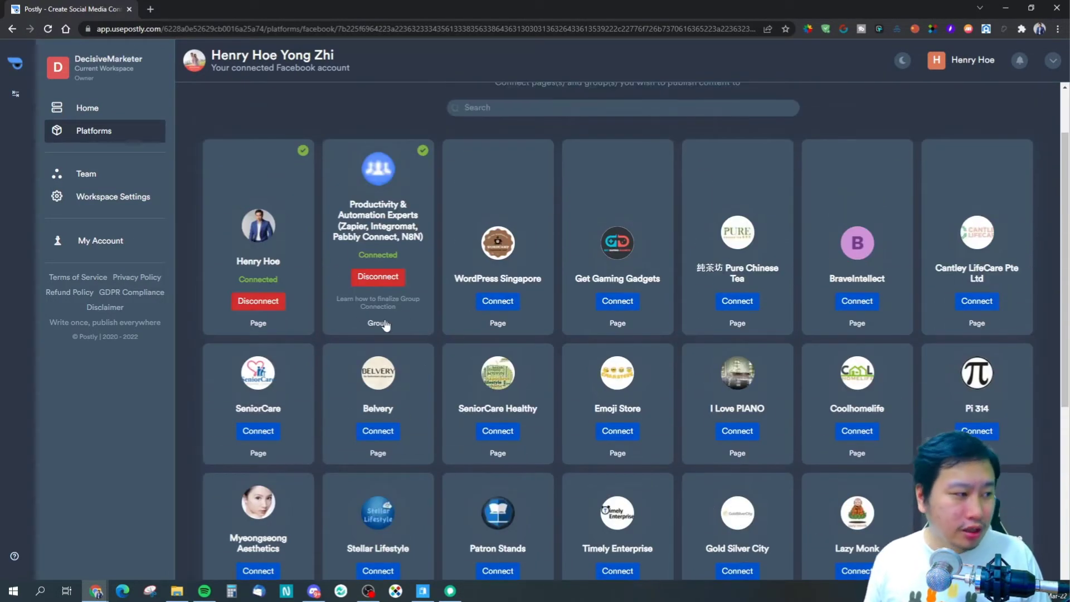
pyautogui.click(377, 276)
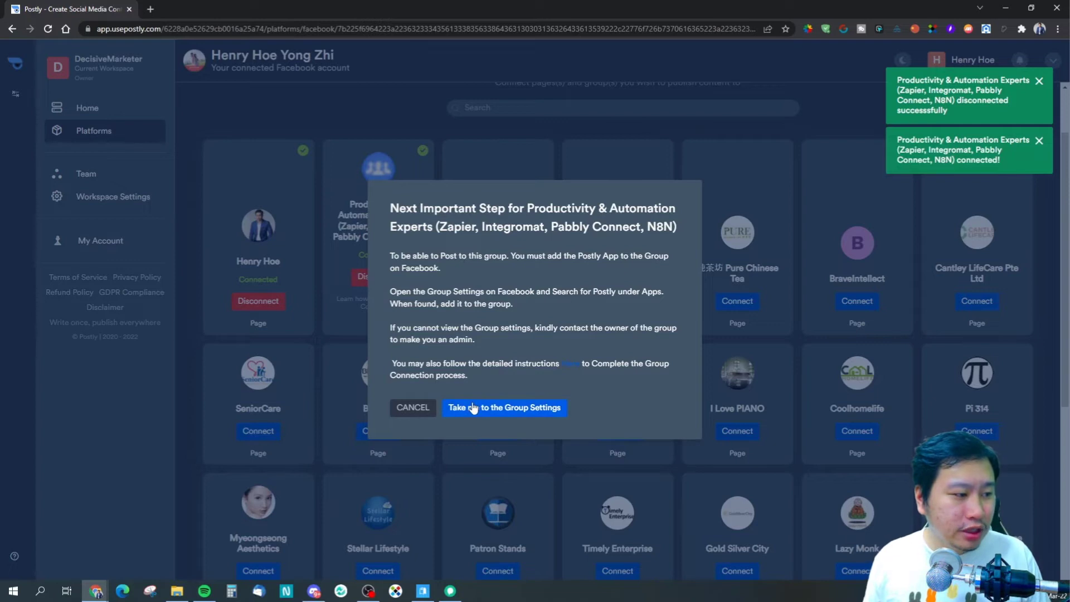
# In the Facebook group's settings, filter the group apps by 'postly' to find the Postly app.
pyautogui.click(504, 408)
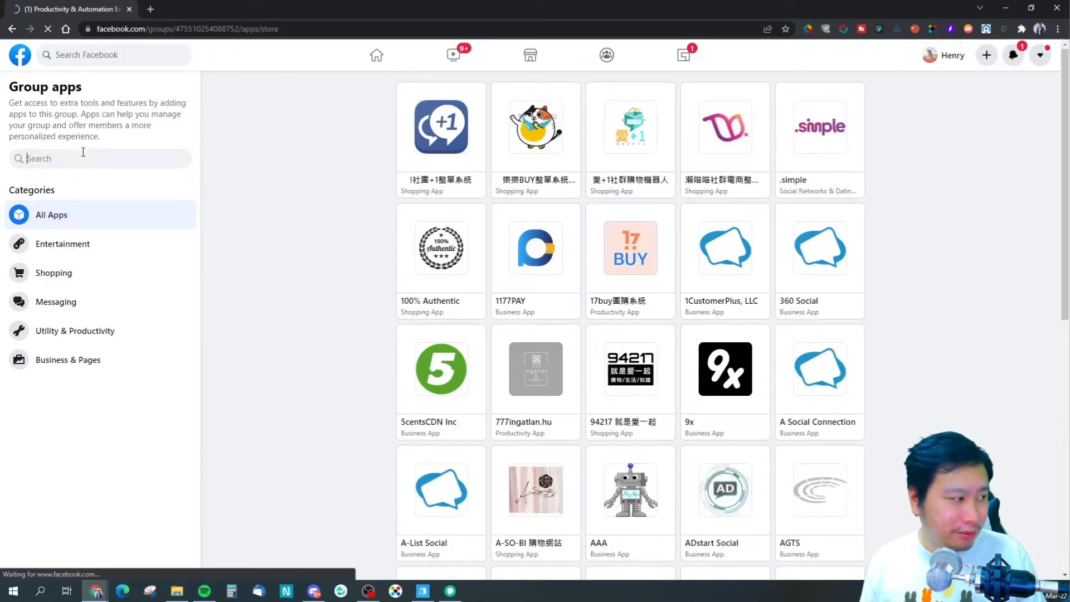
pyautogui.write('postly')
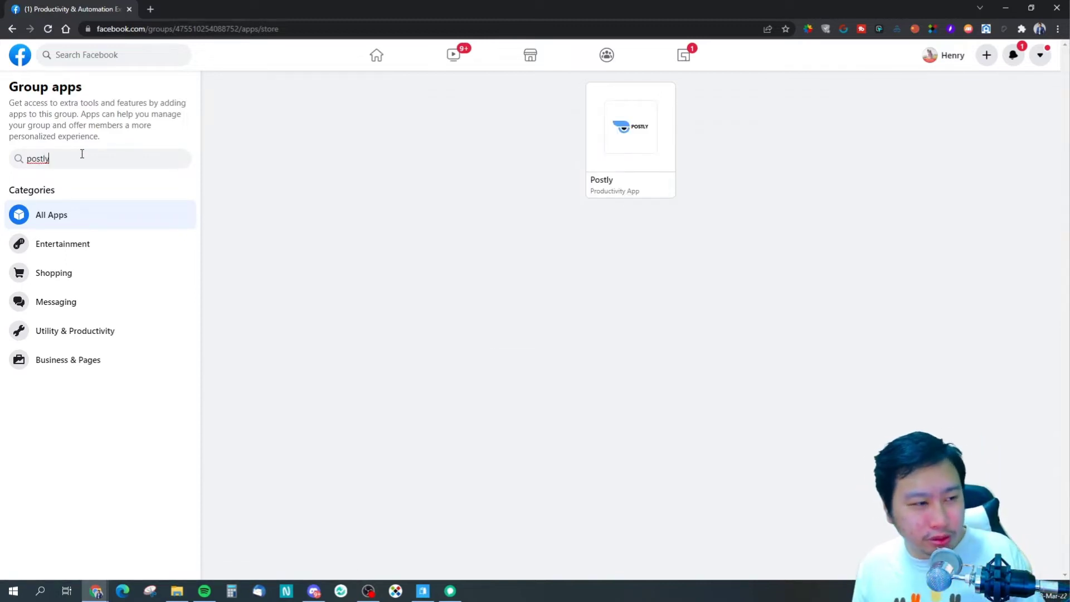
pyautogui.moveTo(59, 194)
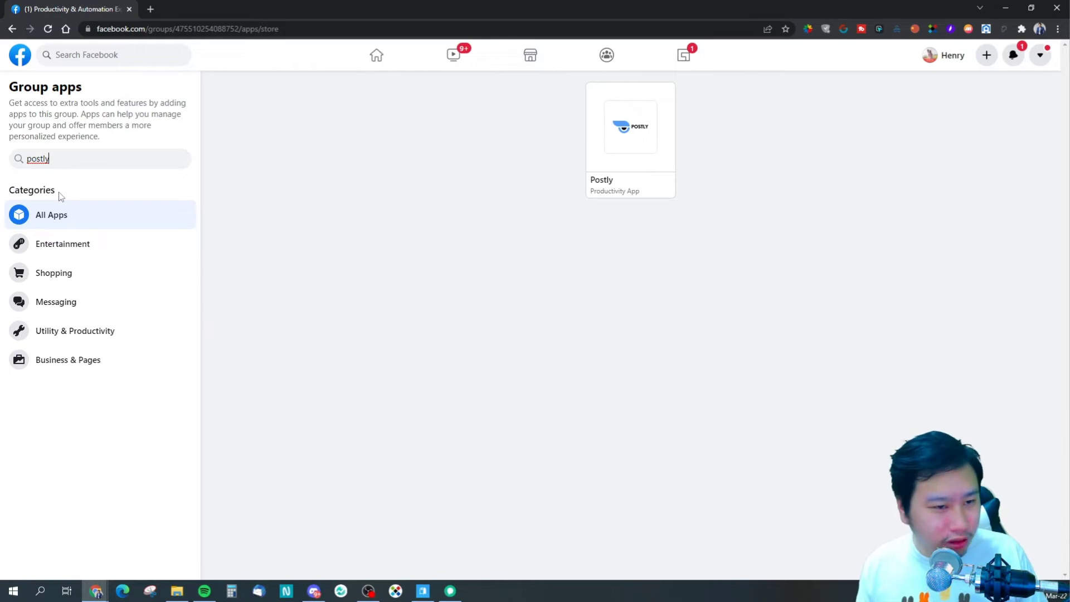
pyautogui.moveTo(683, 112)
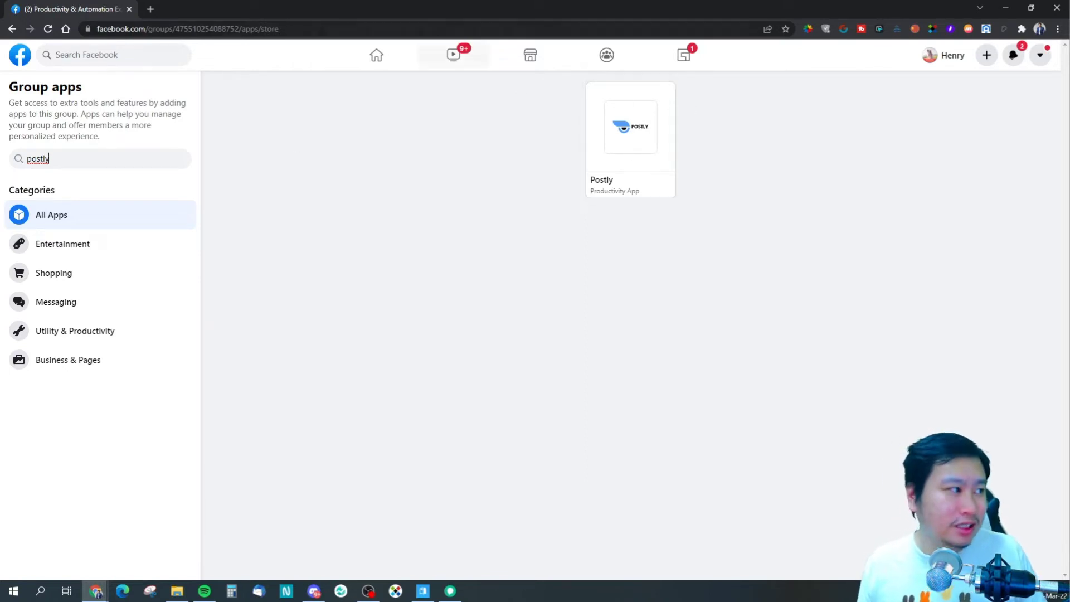
pyautogui.click(630, 127)
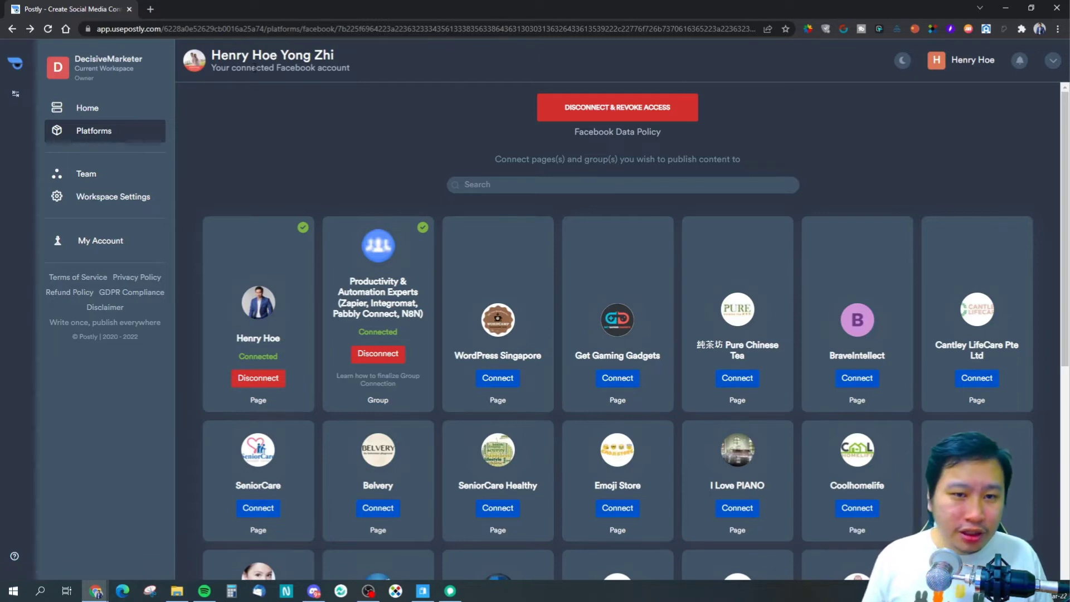
# View the Instagram account's page list, then return to the Platforms overview.
pyautogui.click(94, 130)
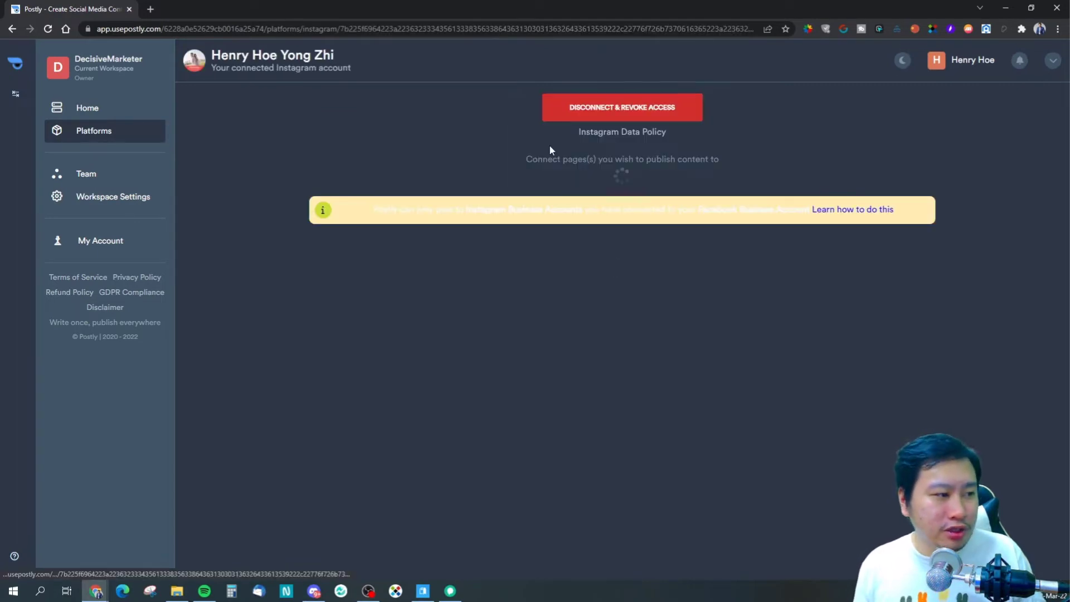
pyautogui.moveTo(546, 144)
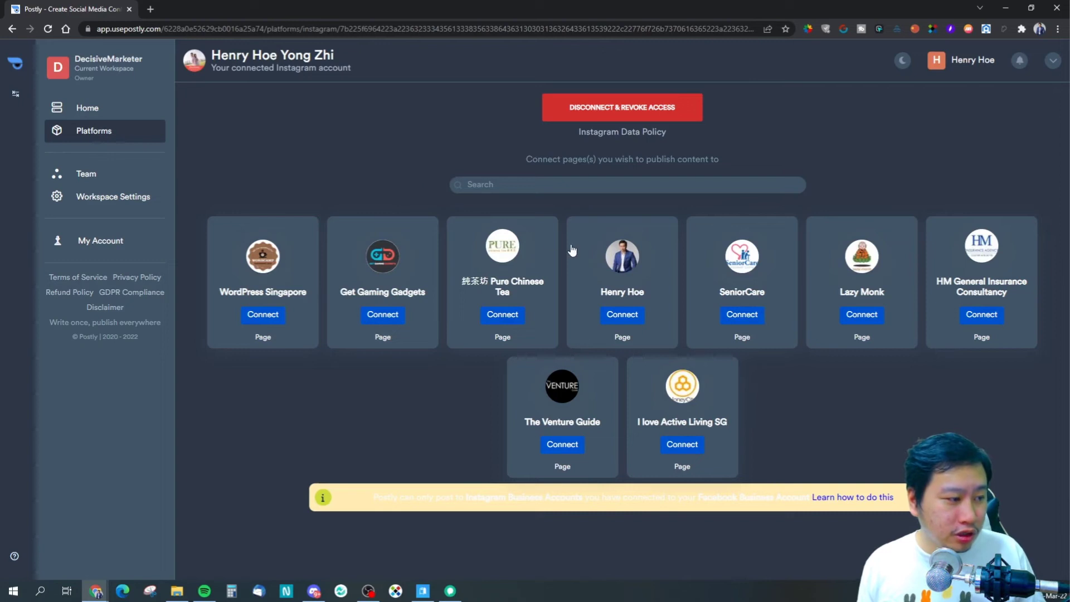
pyautogui.moveTo(681, 265)
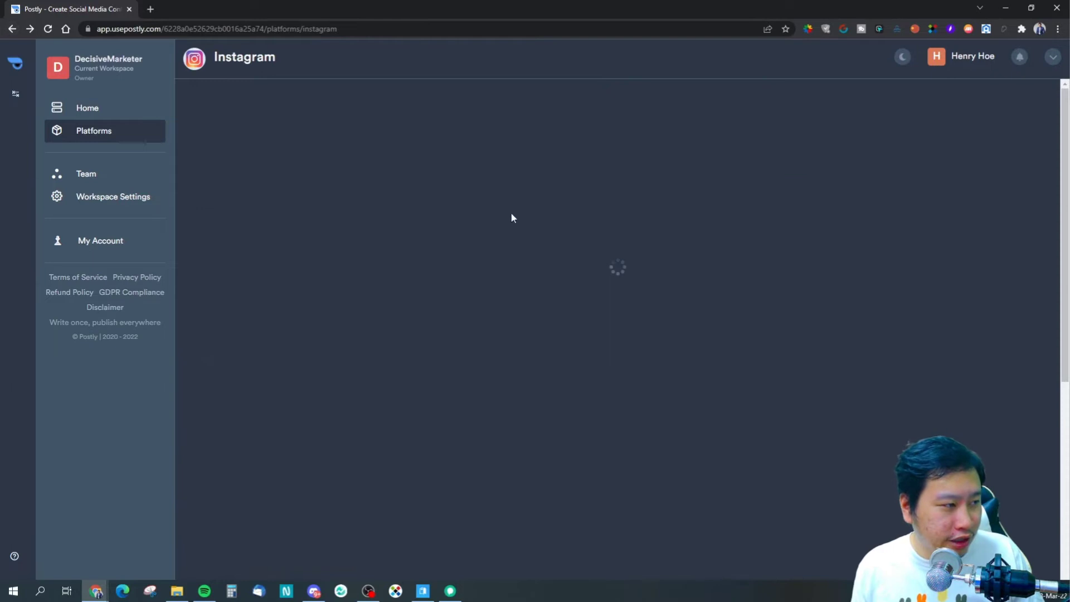
pyautogui.click(12, 29)
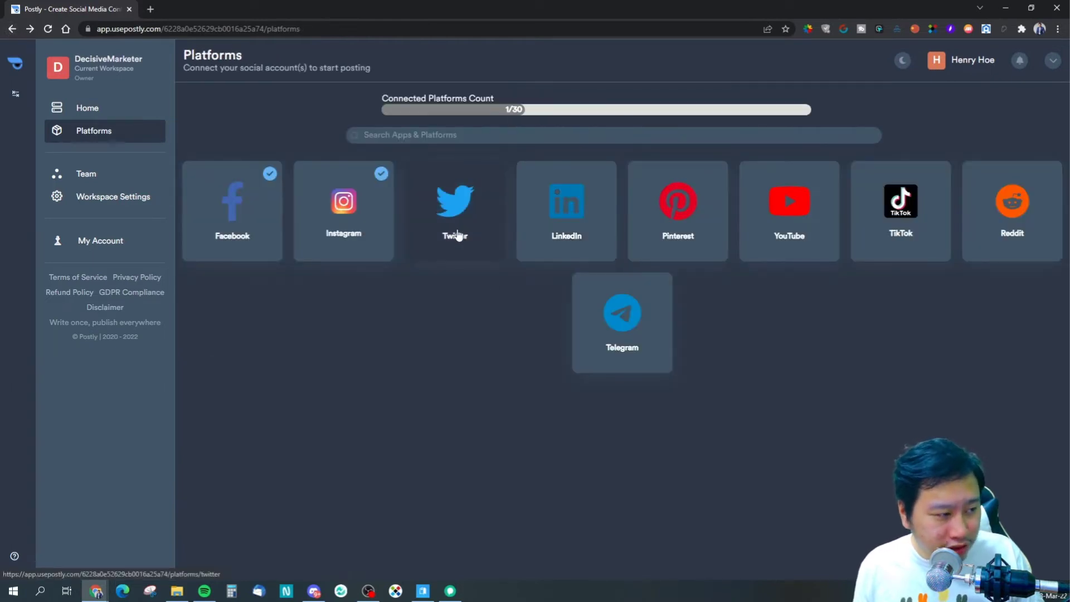
pyautogui.moveTo(735, 225)
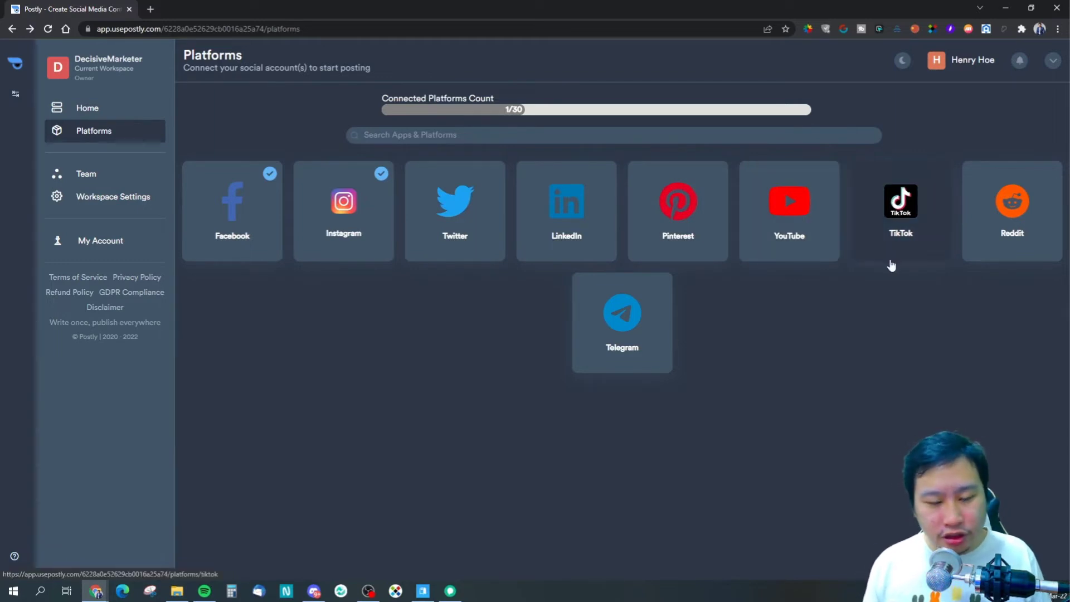
pyautogui.moveTo(115, 98)
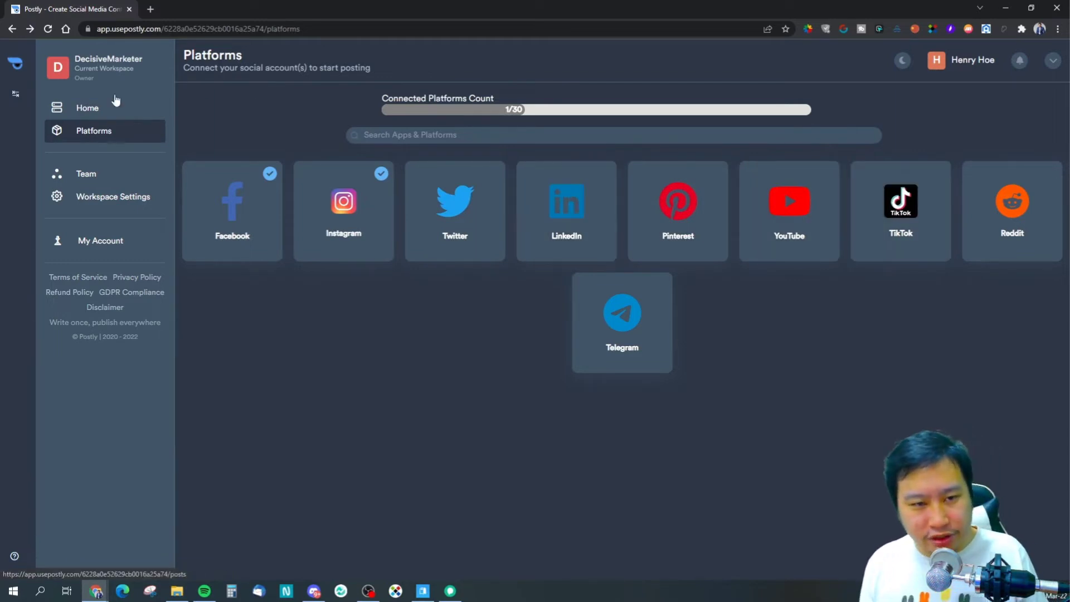
pyautogui.click(87, 108)
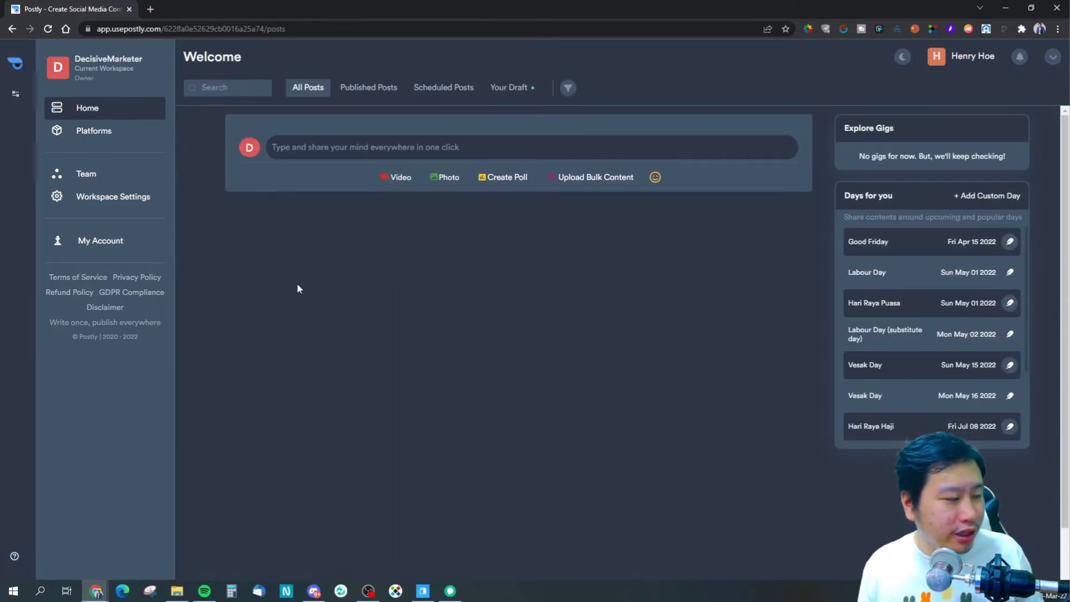
pyautogui.moveTo(786, 254)
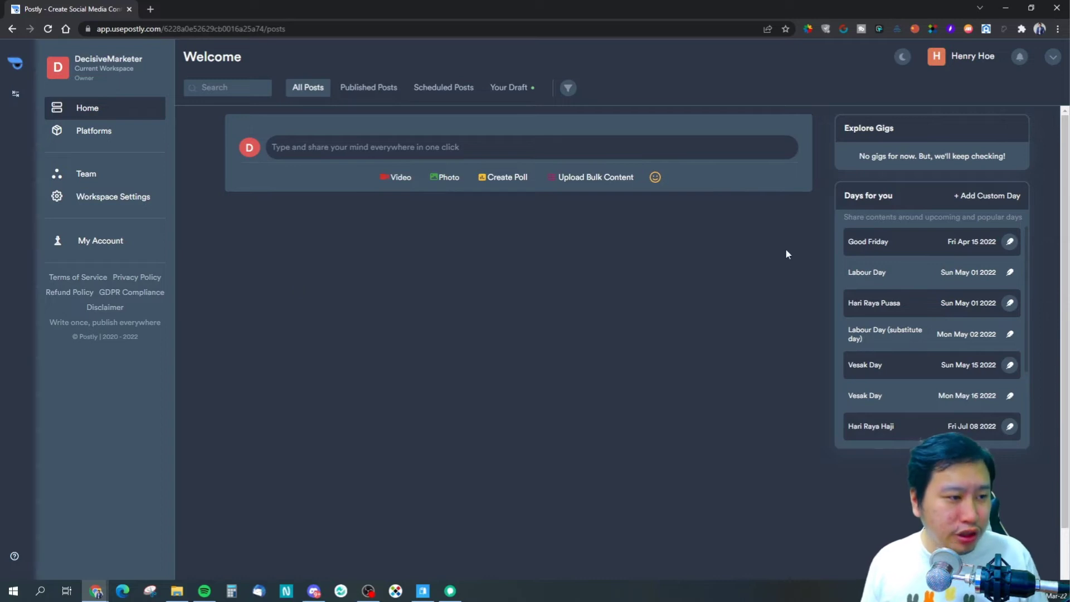
pyautogui.moveTo(832, 173)
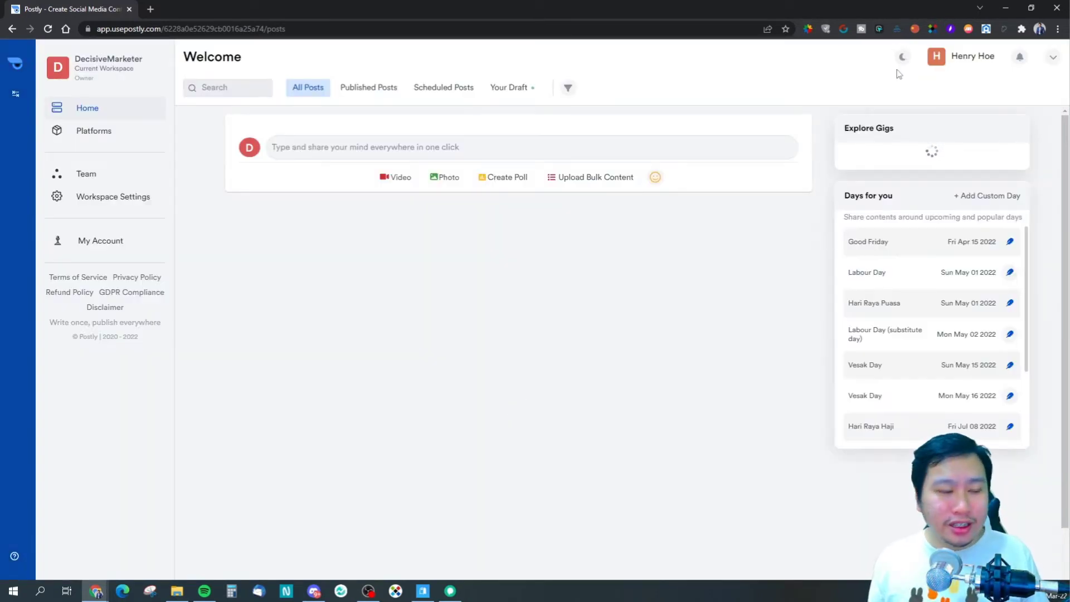
pyautogui.click(903, 56)
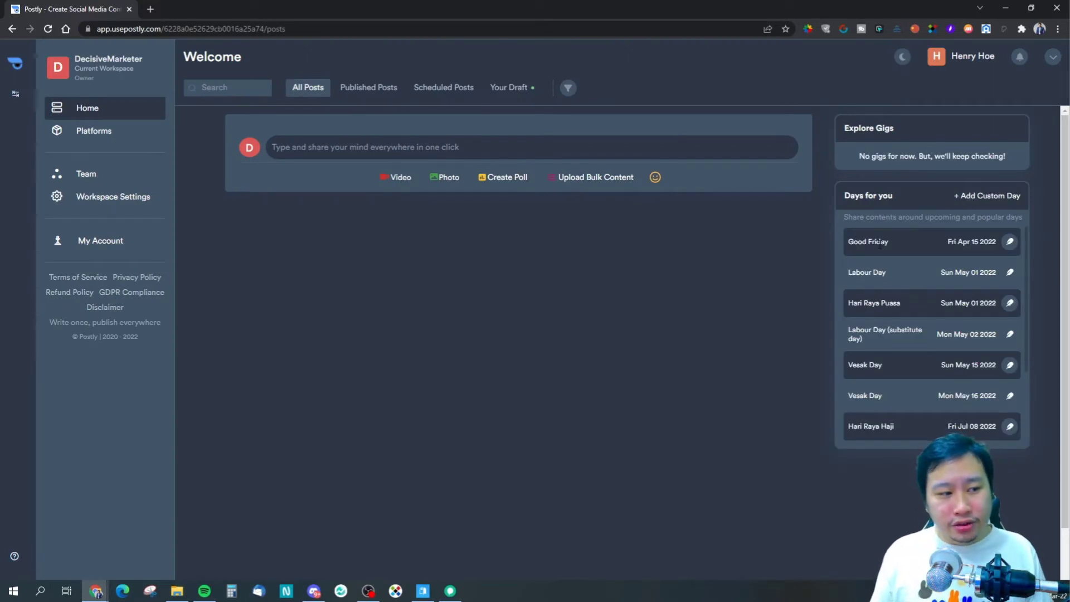
pyautogui.scroll(-3)
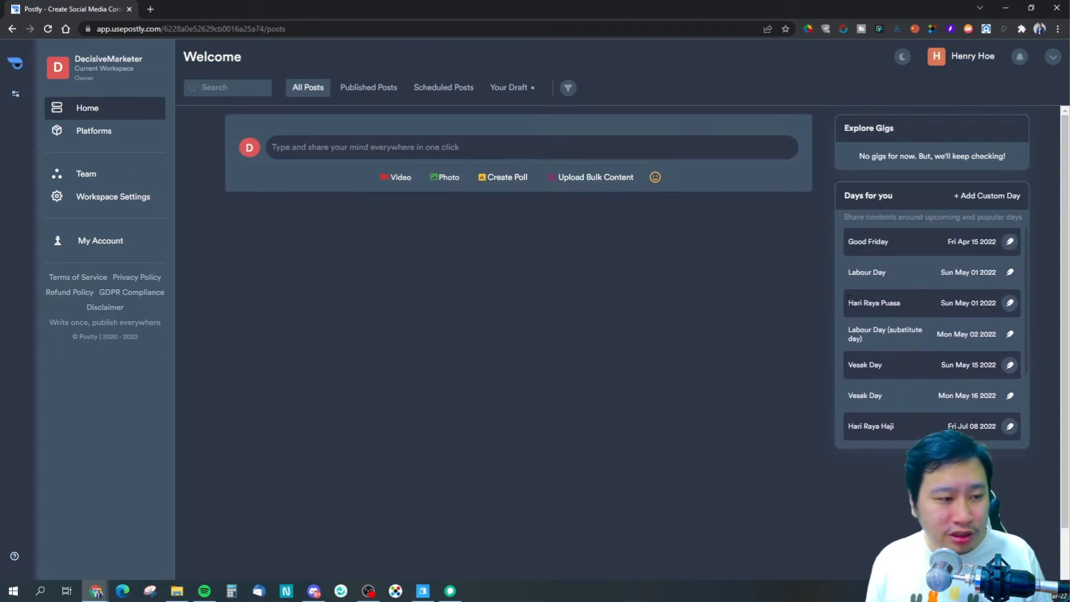
pyautogui.moveTo(770, 307)
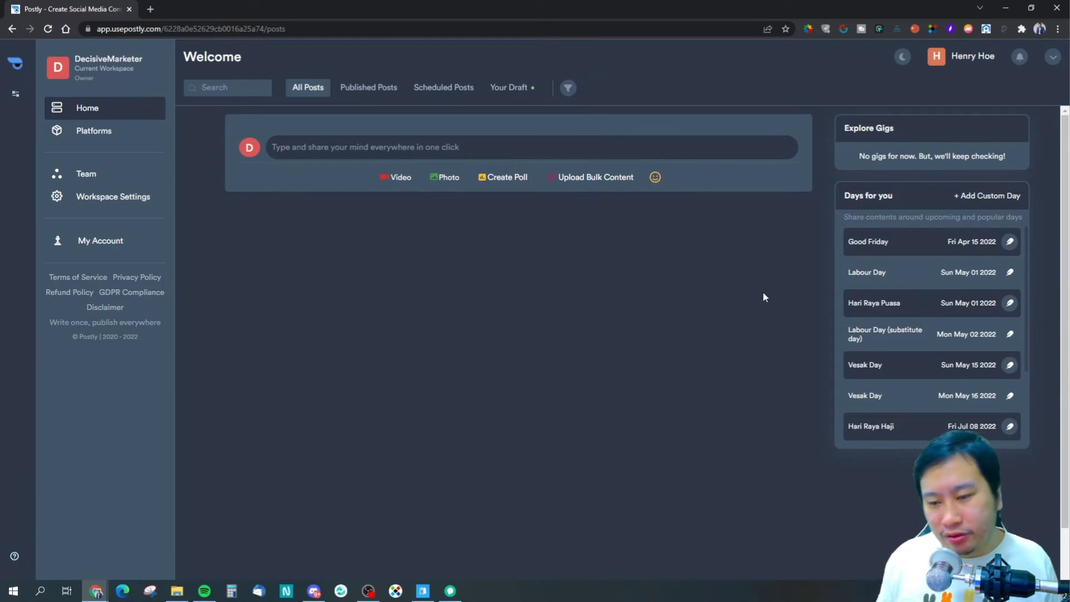
pyautogui.moveTo(727, 296)
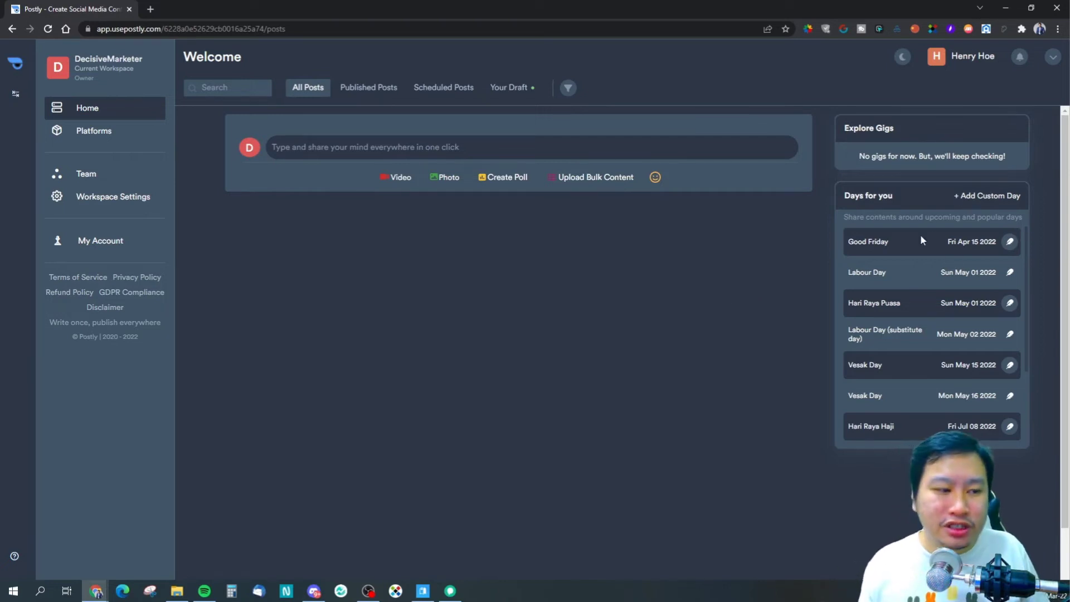
pyautogui.click(987, 195)
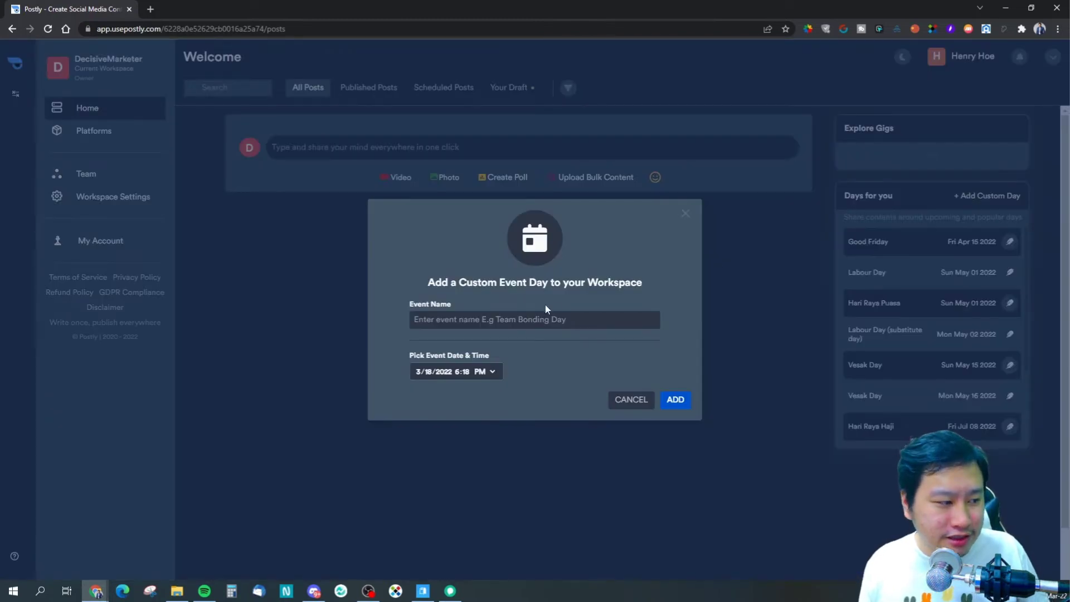
pyautogui.click(535, 319)
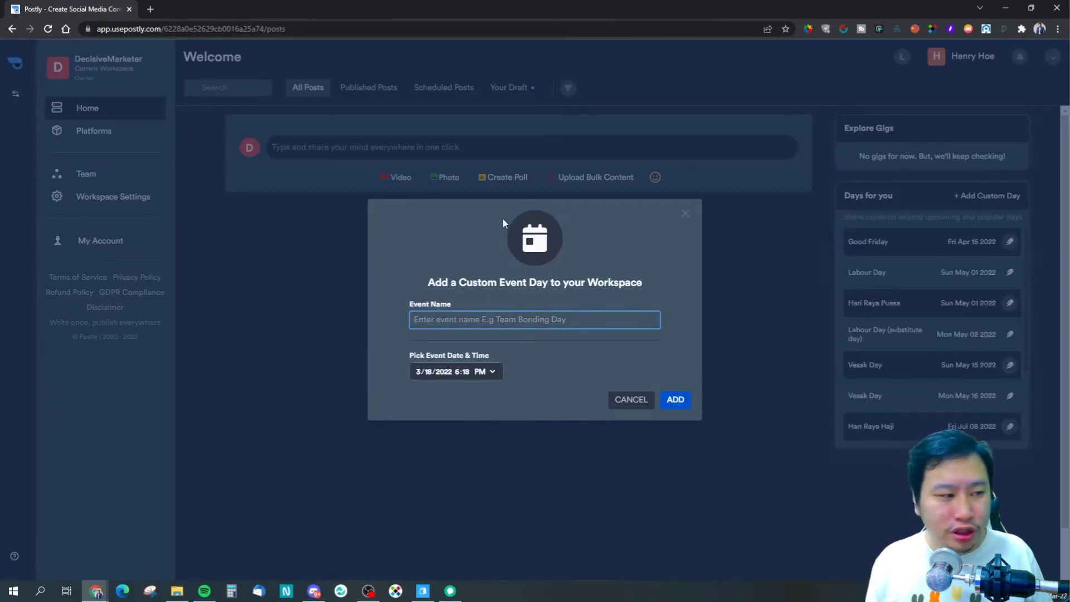
pyautogui.click(535, 320)
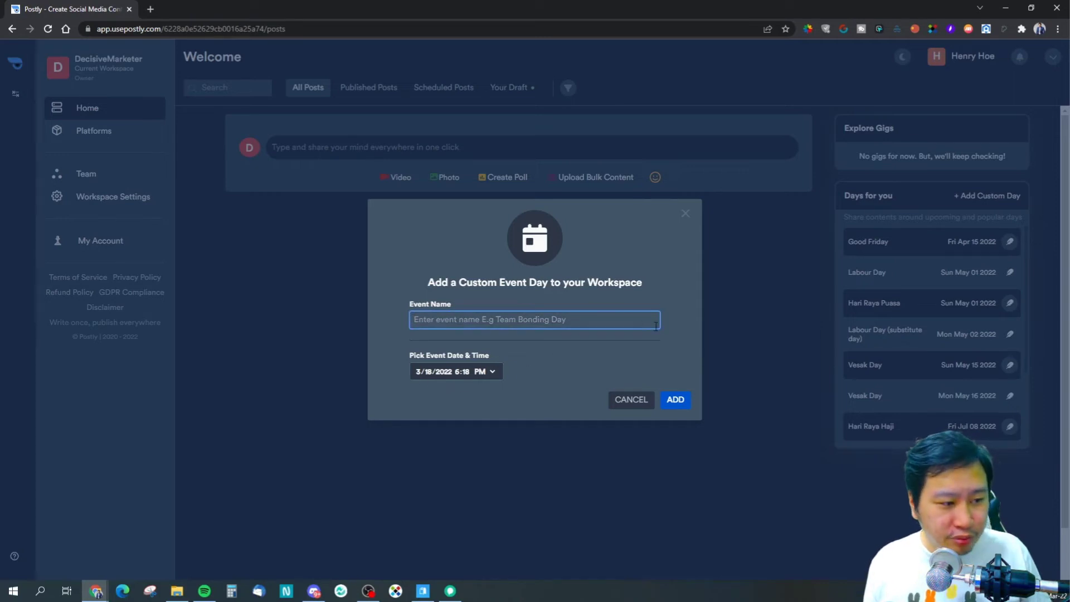
pyautogui.click(684, 213)
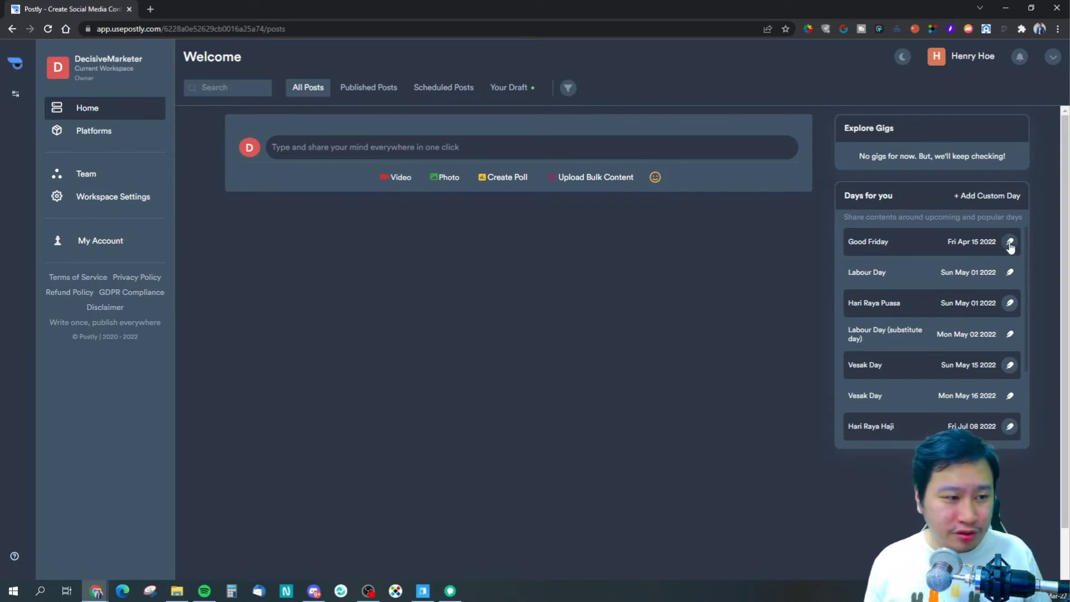
pyautogui.moveTo(656, 175)
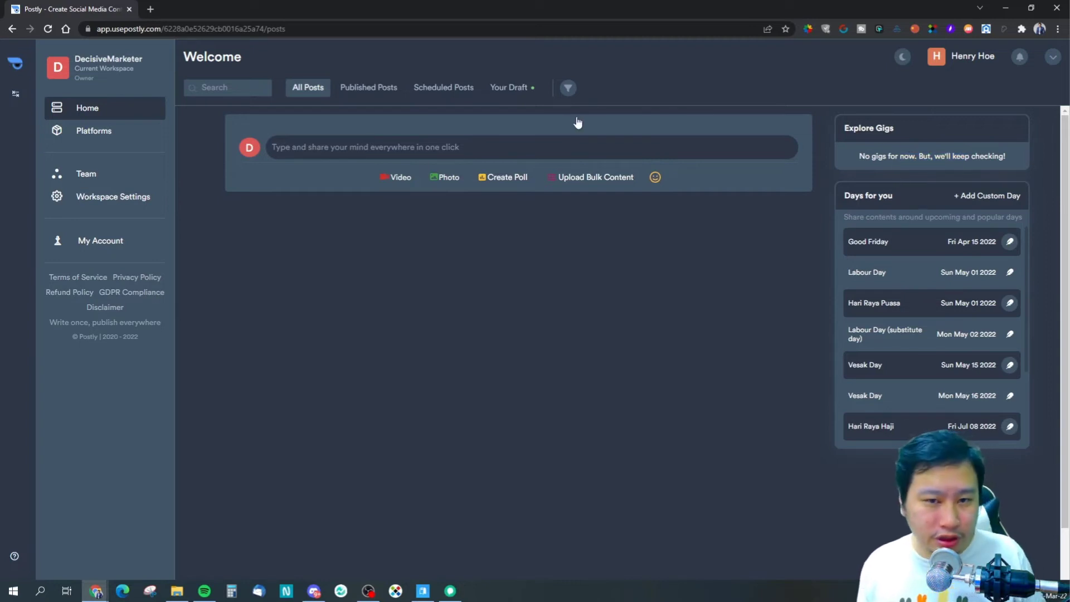
pyautogui.moveTo(915, 73)
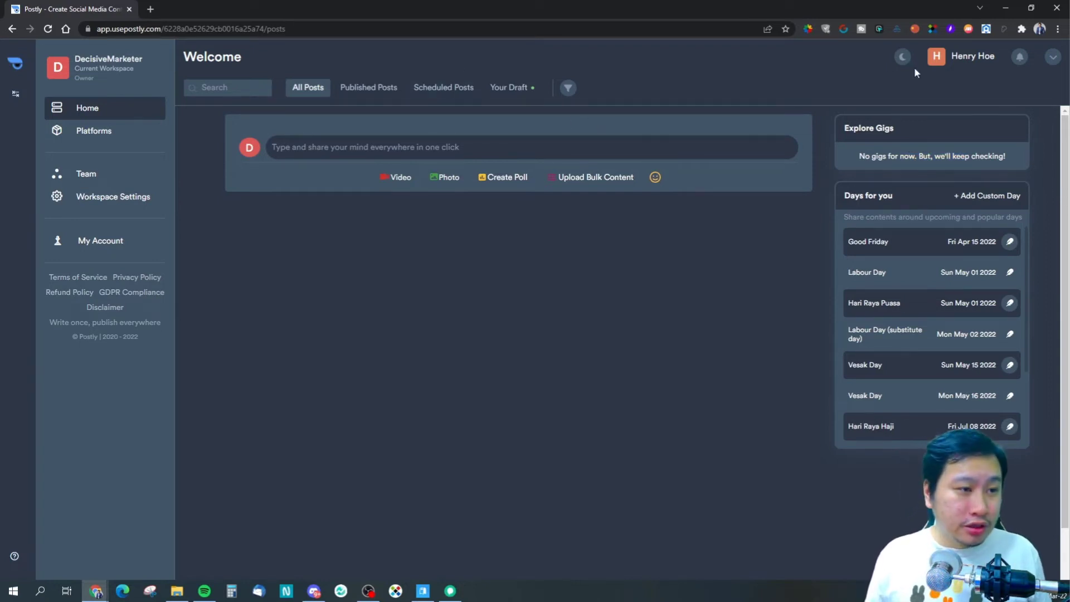
# Visit My Account and then Workspace Settings, scrolling through its options.
pyautogui.click(101, 240)
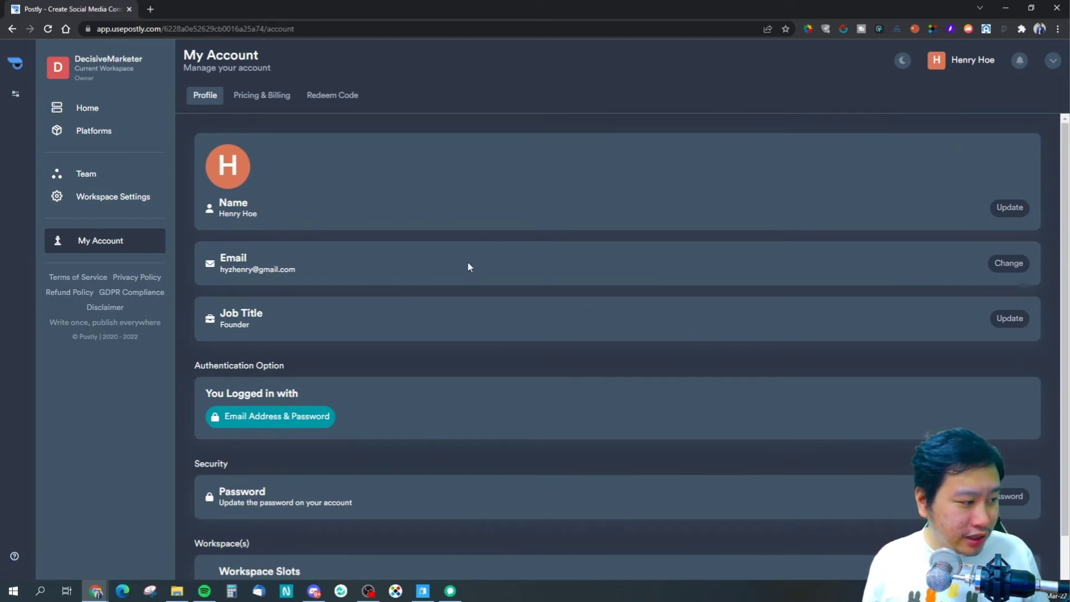
pyautogui.click(112, 196)
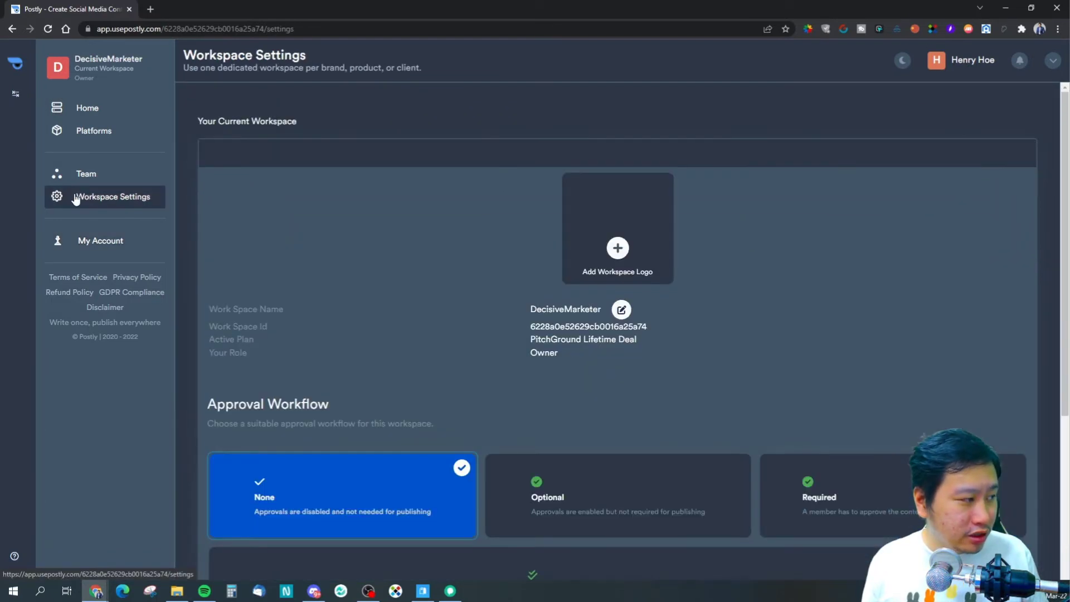
pyautogui.scroll(-3)
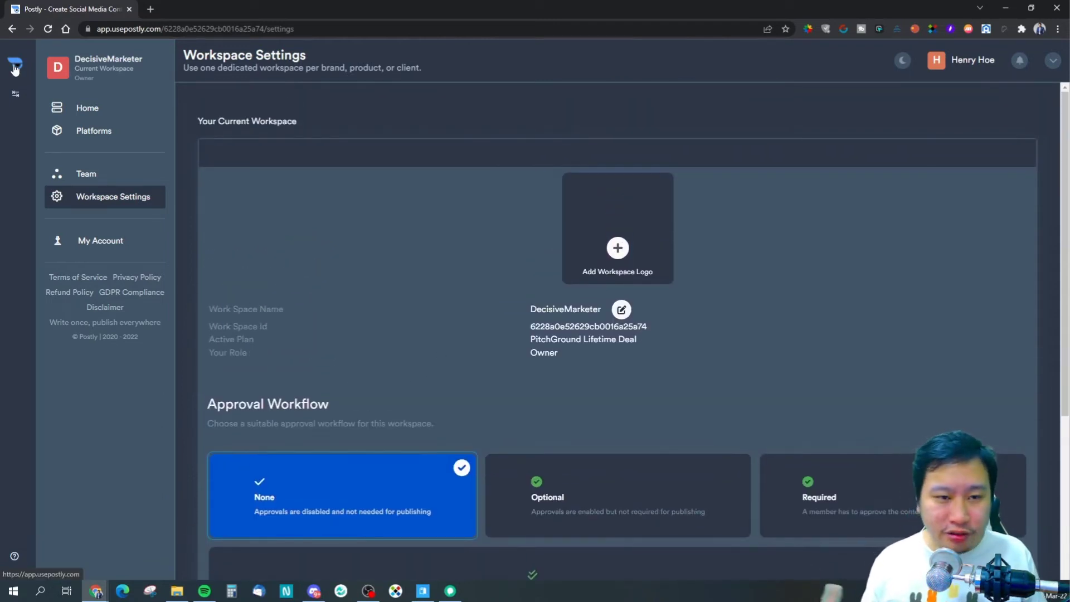
# Go to the Home feed and back to the My Account profile page.
pyautogui.click(12, 73)
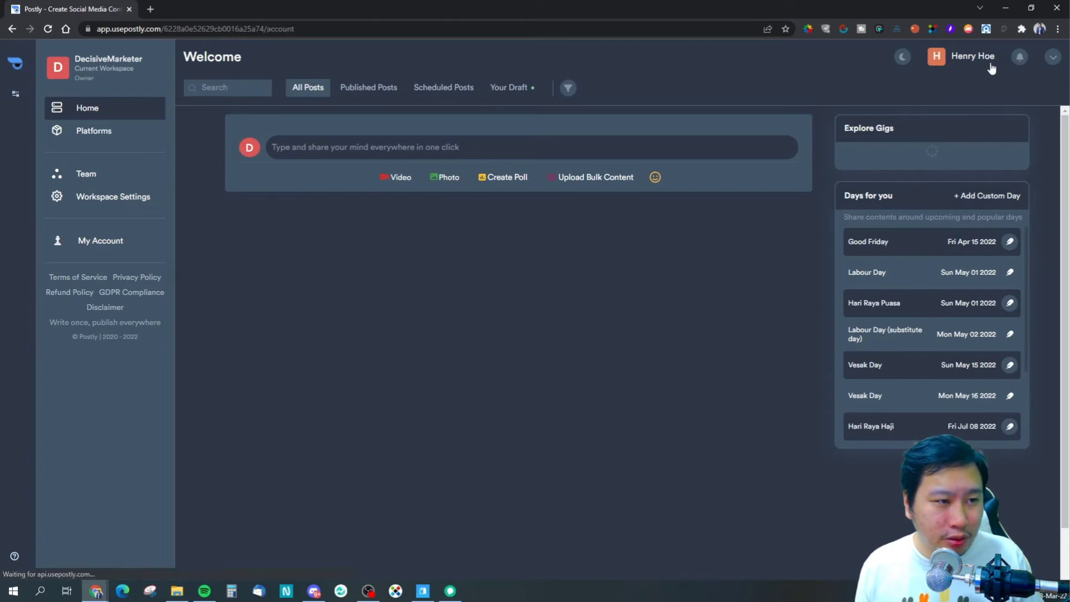
pyautogui.click(101, 241)
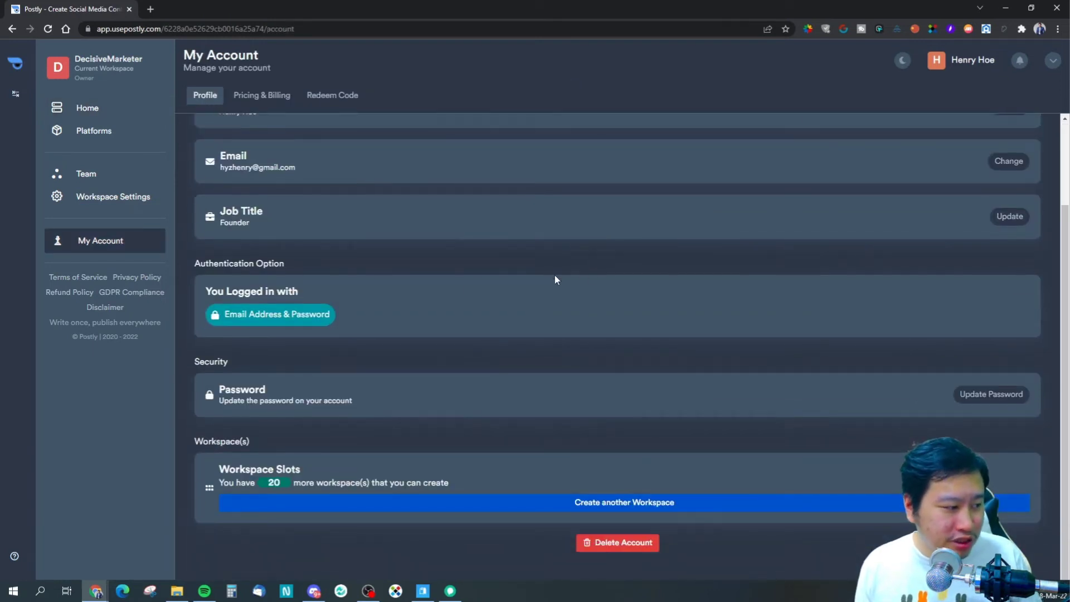
pyautogui.scroll(3)
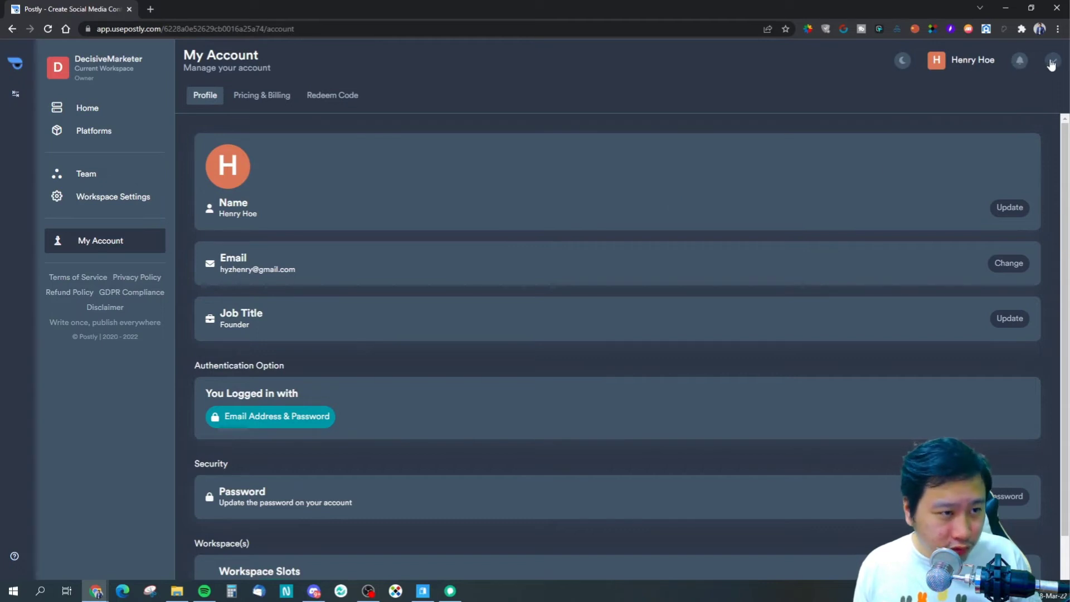
# Review the Workspace Settings approval workflow options (None chosen) and the active plan.
pyautogui.click(111, 196)
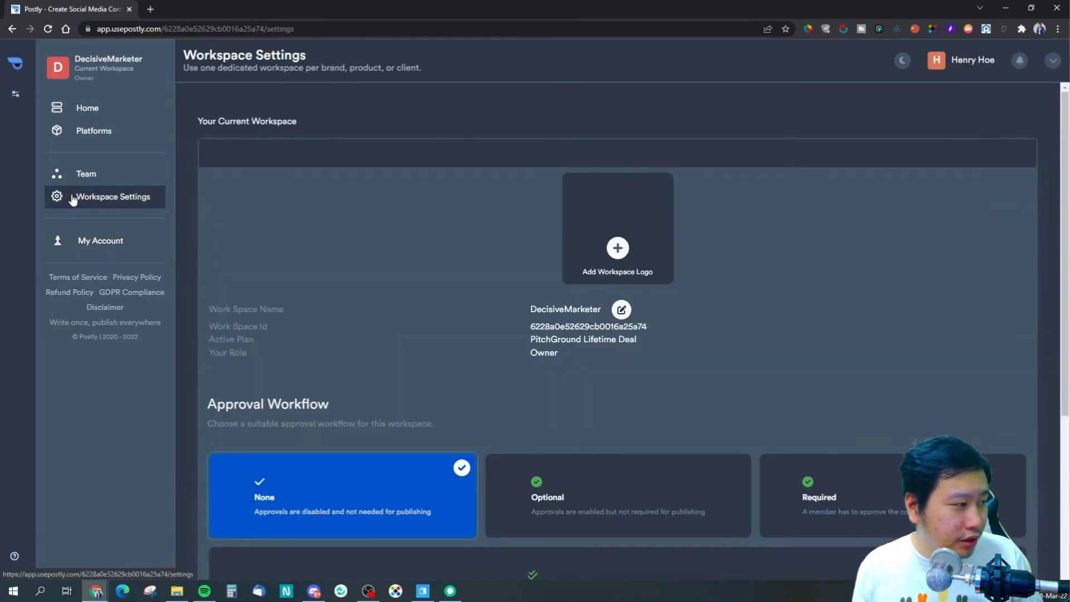
pyautogui.scroll(-3)
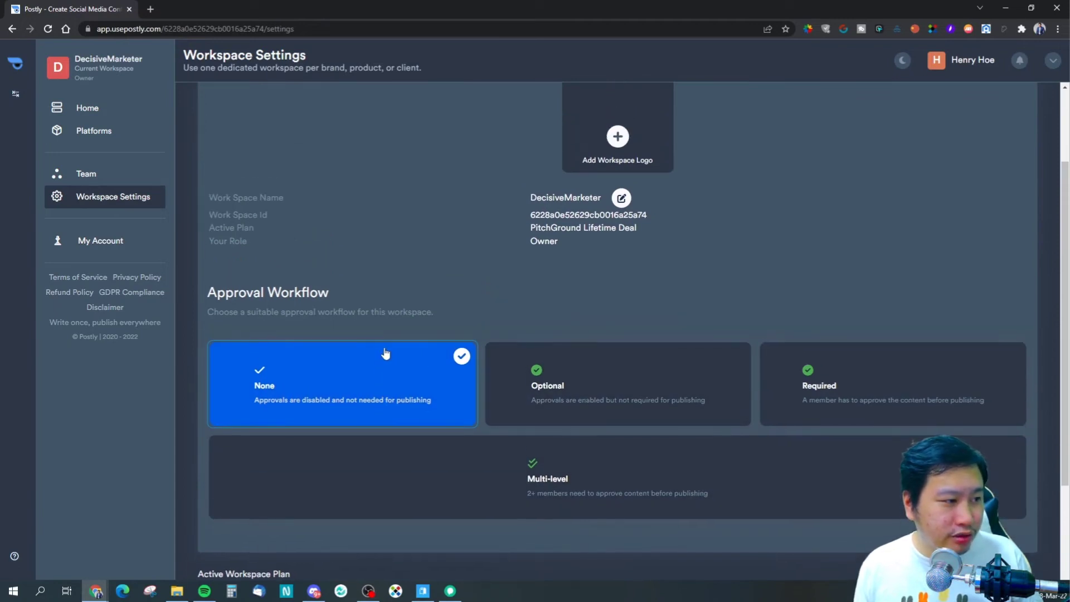
pyautogui.scroll(-3)
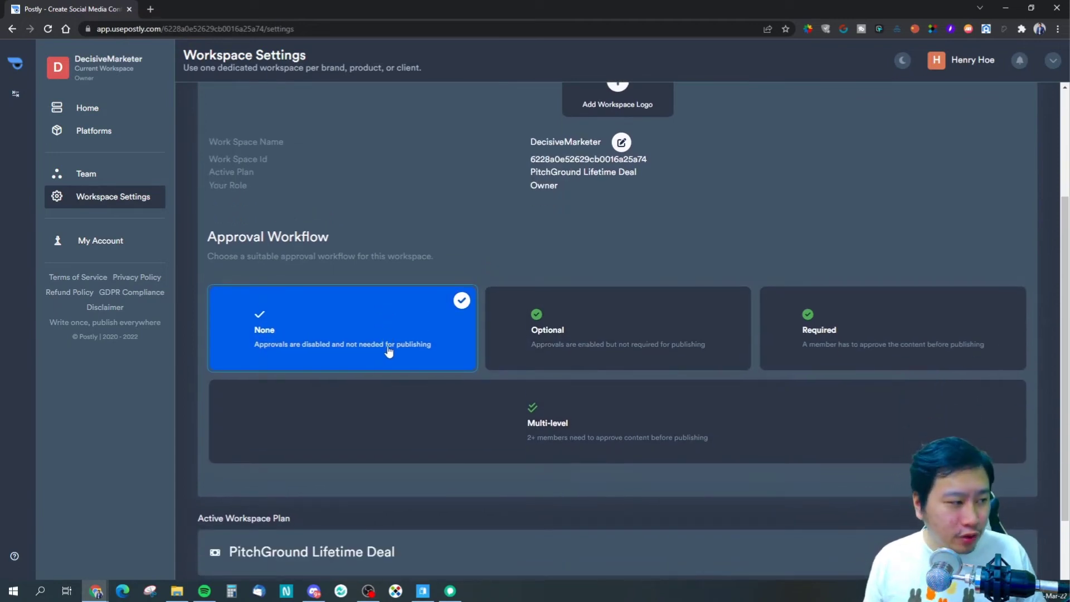
pyautogui.scroll(-3)
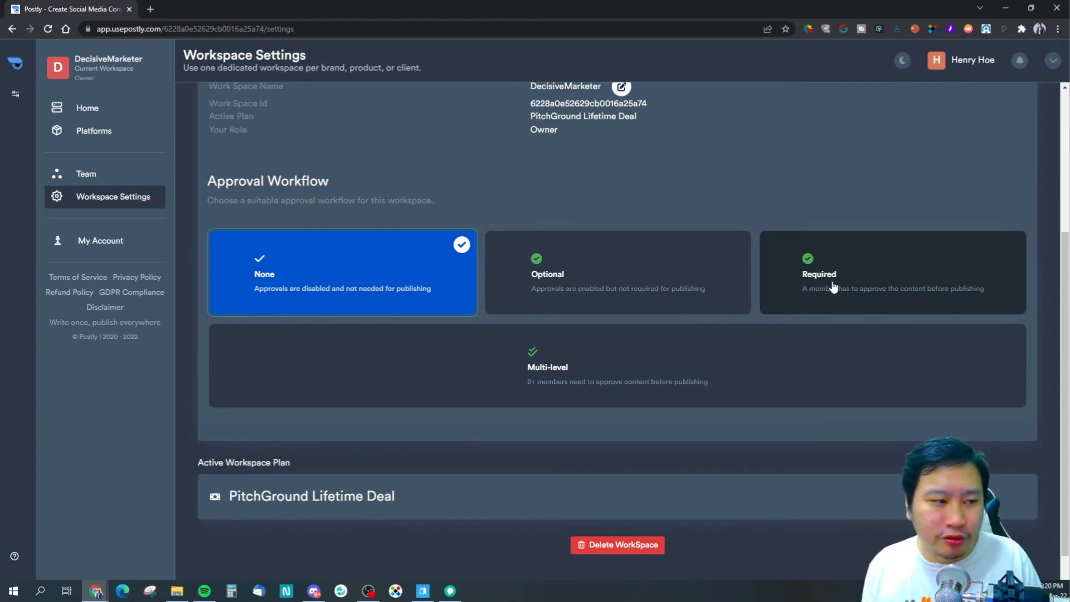
pyautogui.moveTo(691, 372)
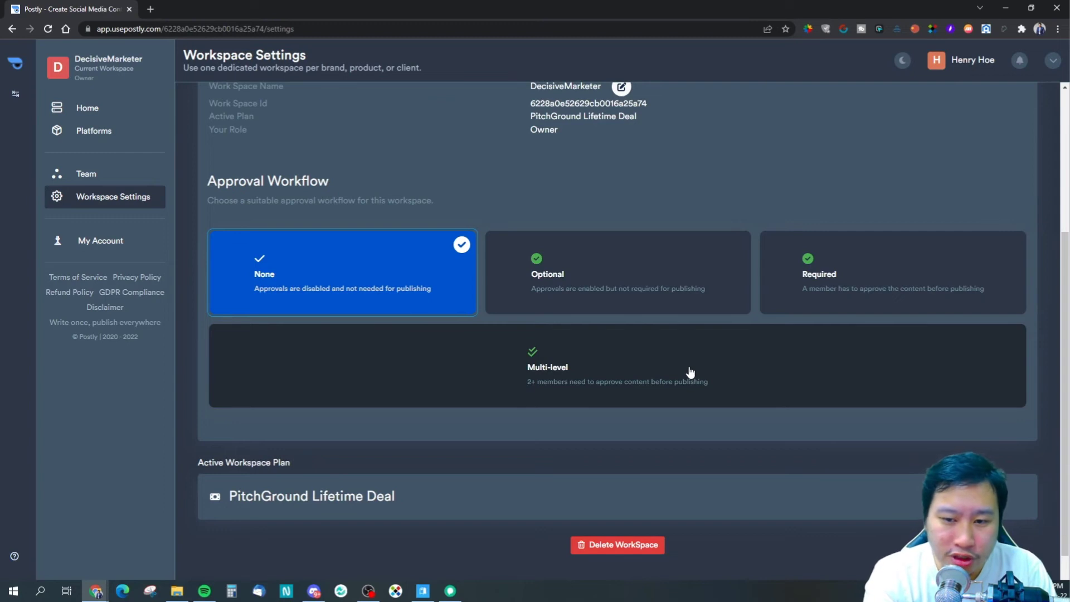
pyautogui.moveTo(669, 358)
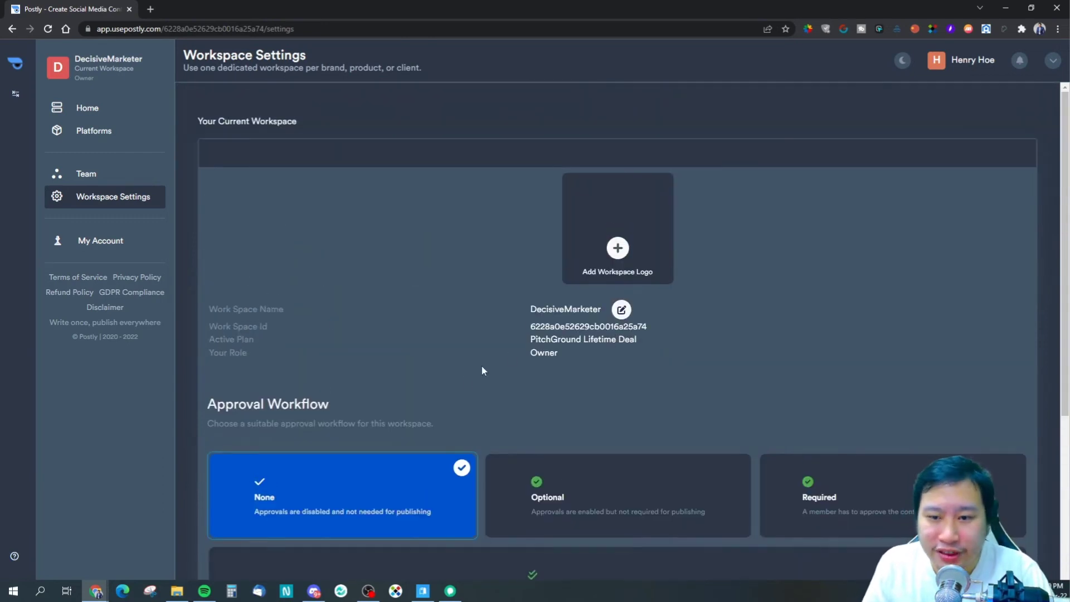
pyautogui.moveTo(617, 248)
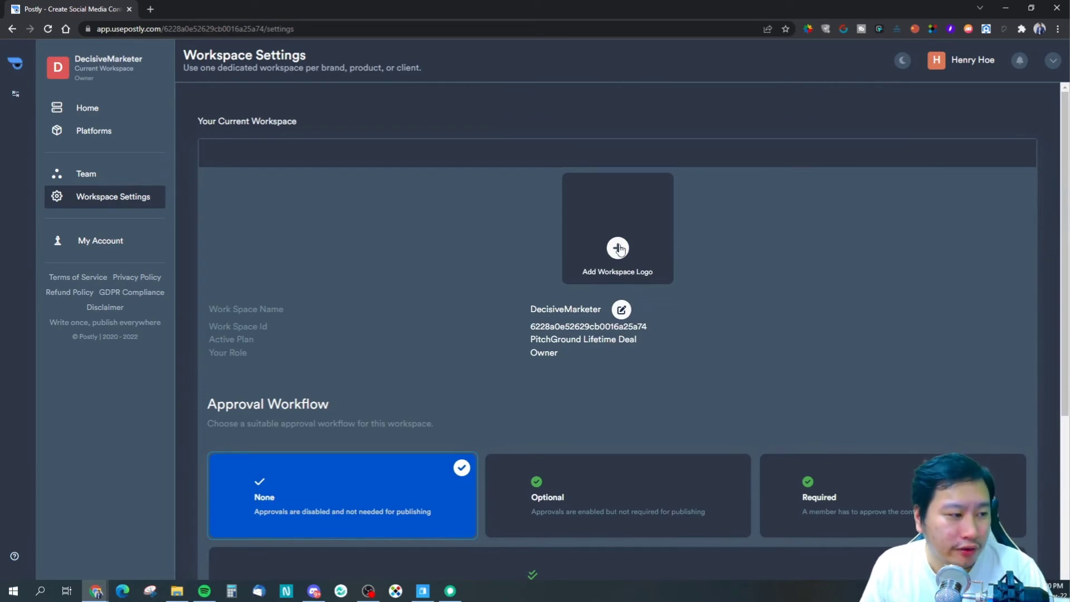
pyautogui.moveTo(92, 134)
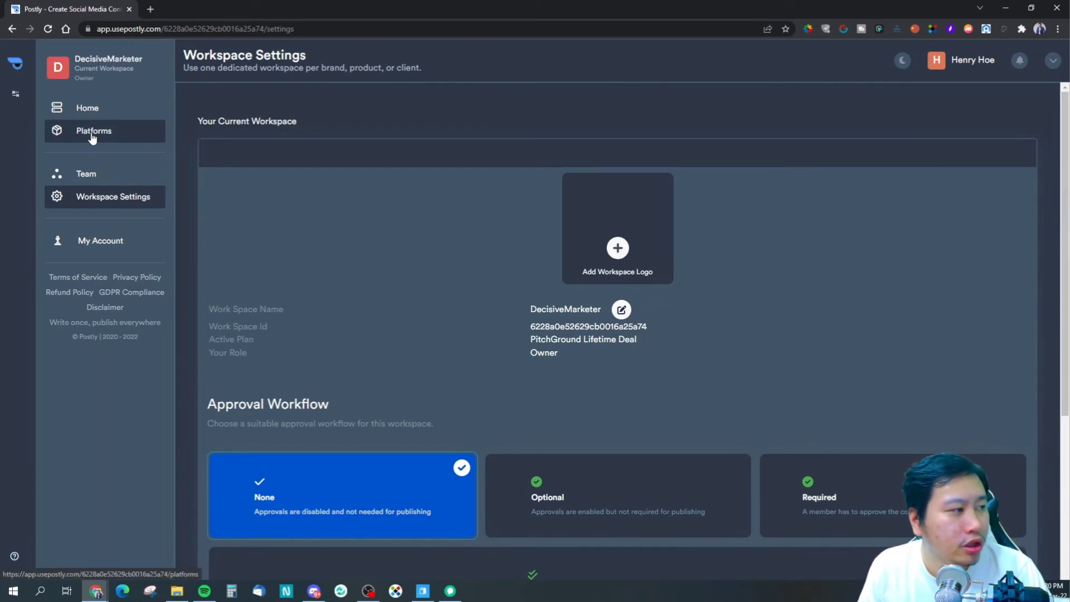
pyautogui.click(86, 172)
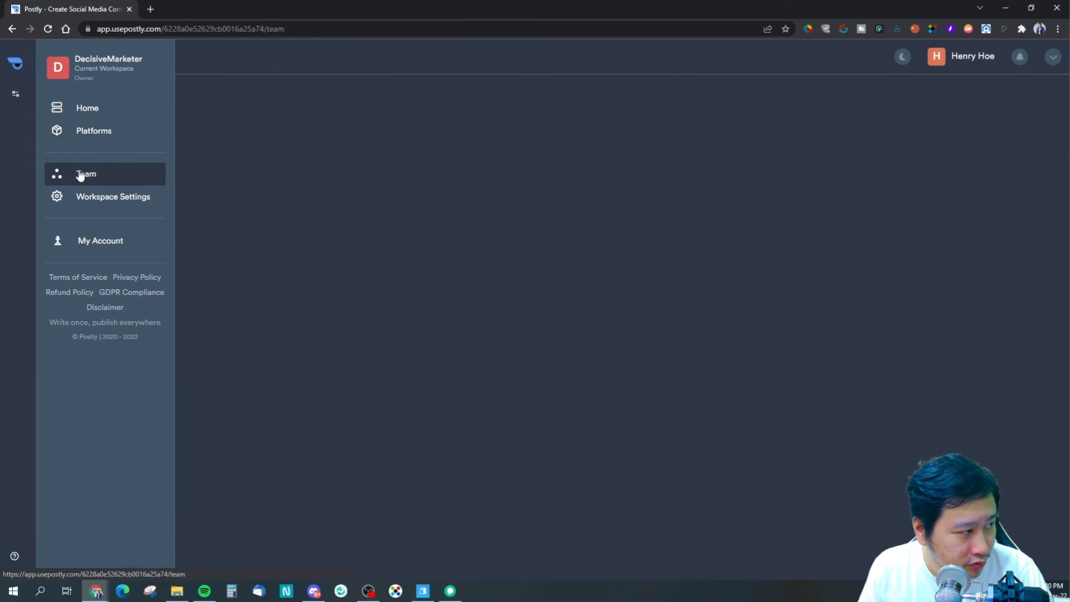
pyautogui.click(86, 173)
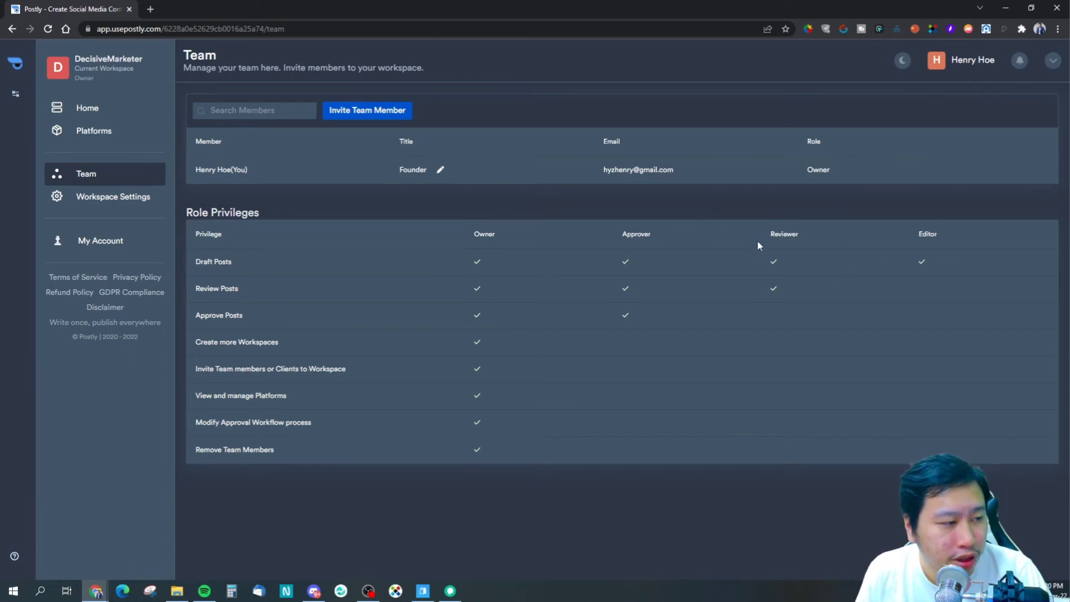
pyautogui.moveTo(601, 262)
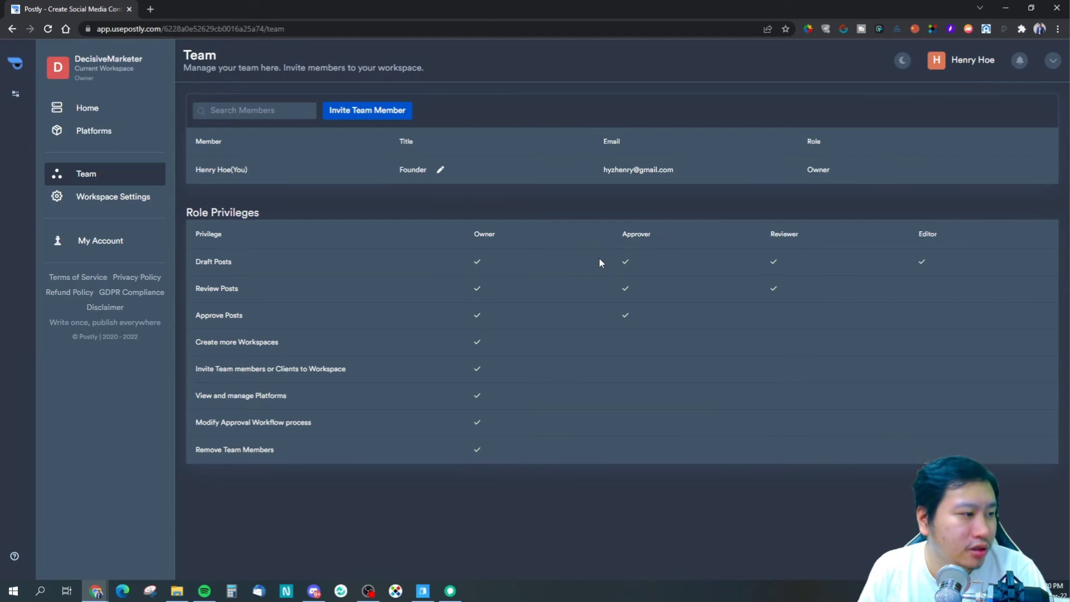
pyautogui.moveTo(473, 281)
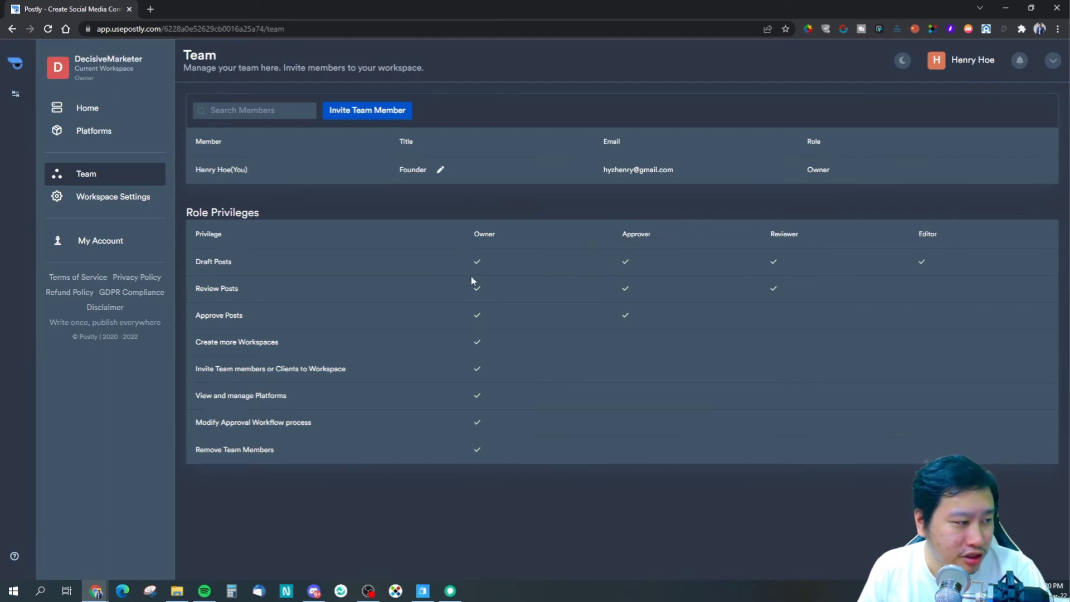
pyautogui.moveTo(463, 436)
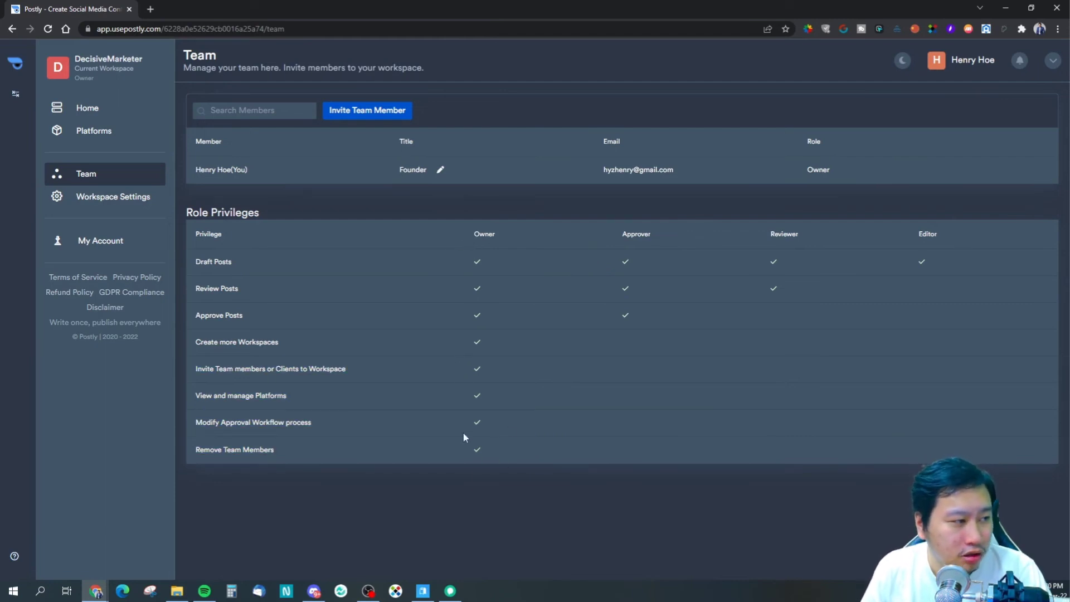
pyautogui.moveTo(458, 310)
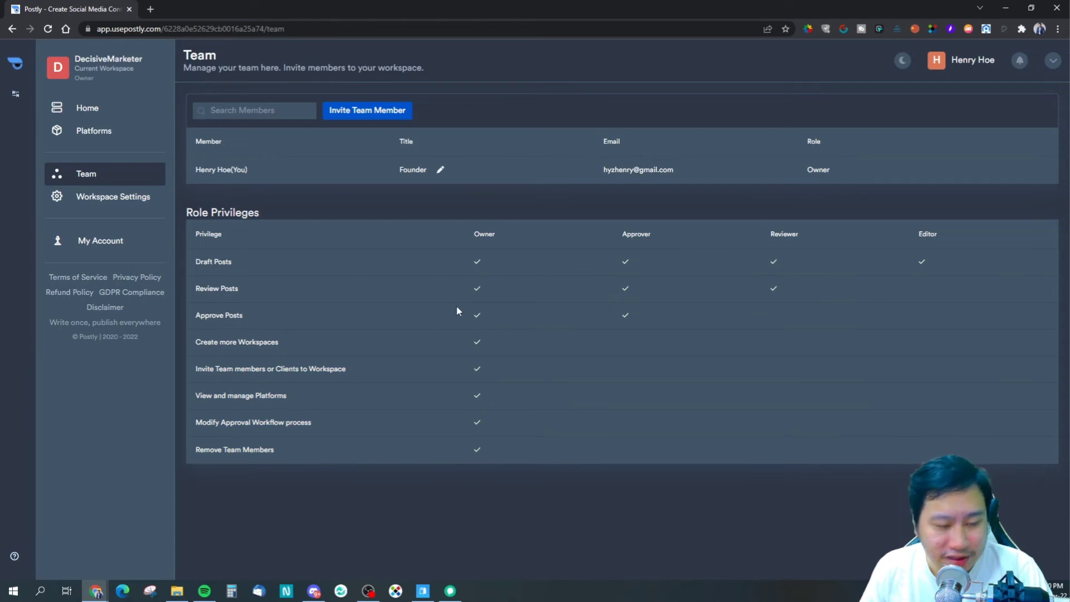
# Return to the Home feed via Platforms and start a Create Poll from the Video dropdown.
pyautogui.click(94, 130)
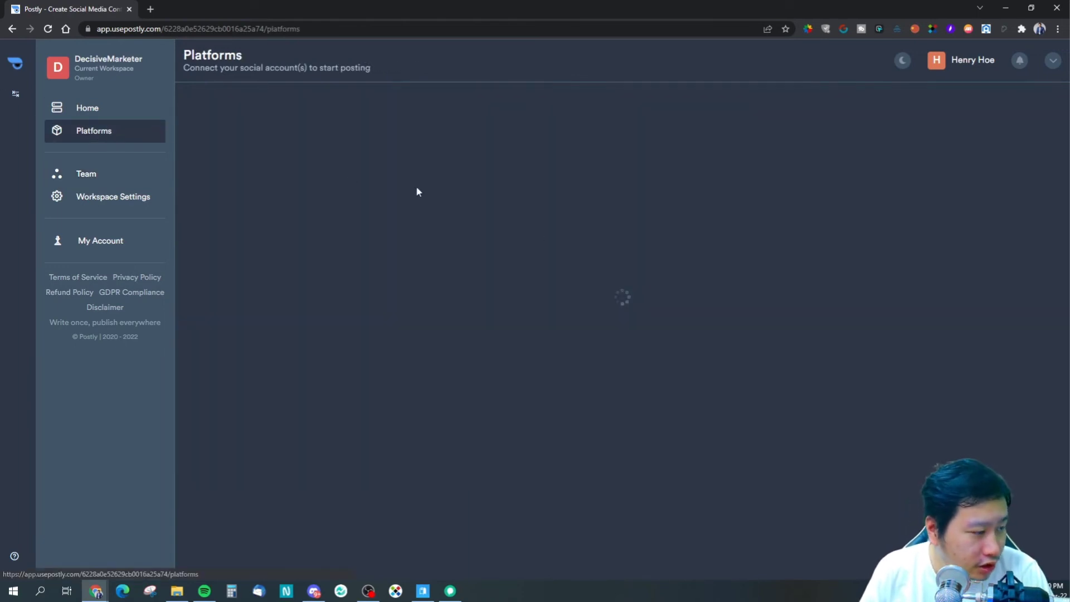
pyautogui.click(87, 108)
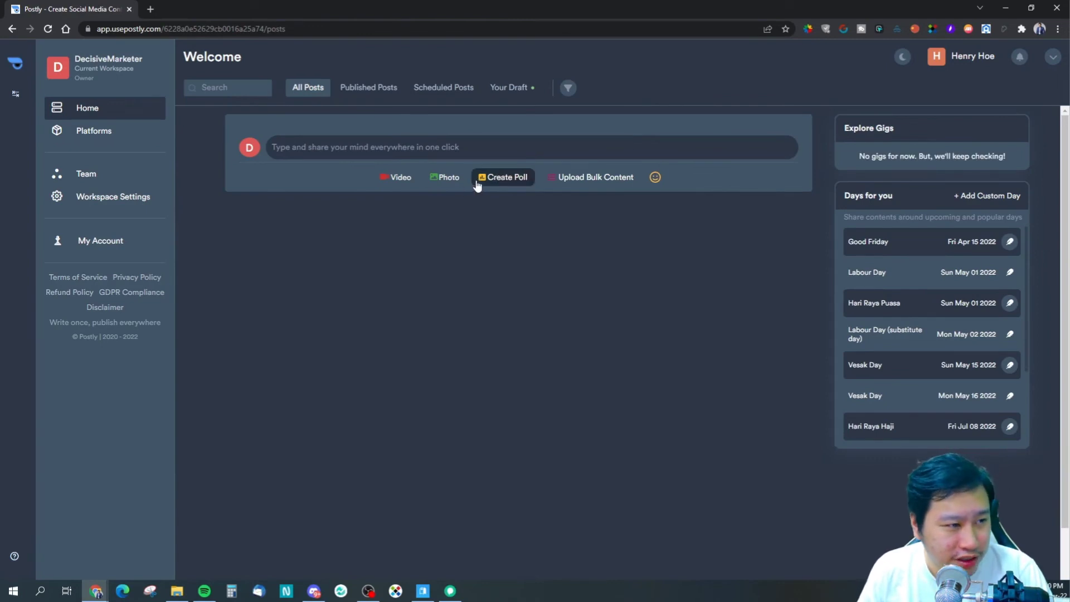
pyautogui.click(444, 177)
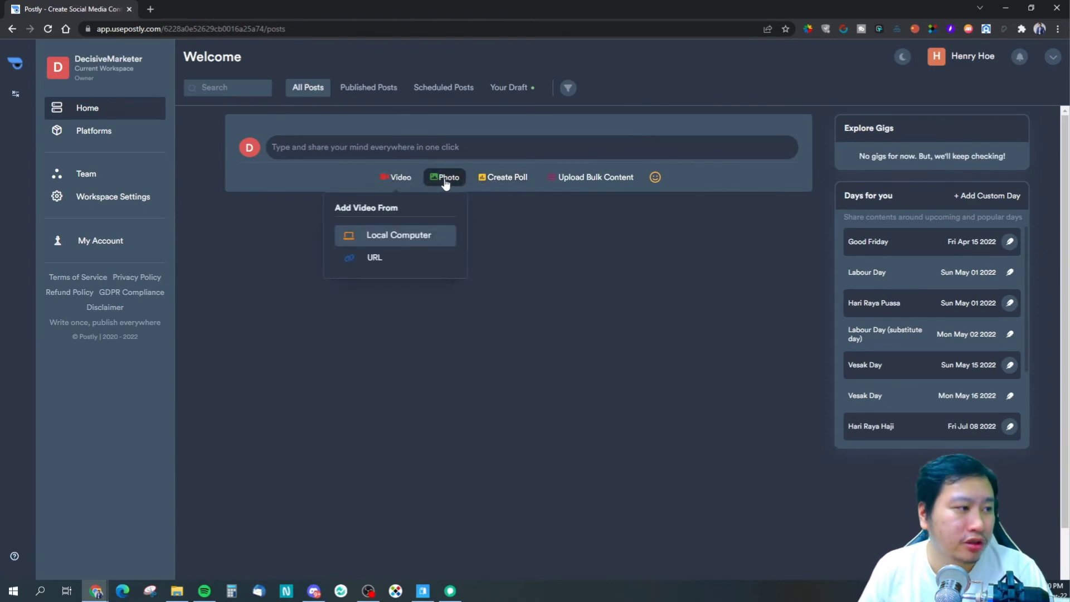
pyautogui.click(501, 177)
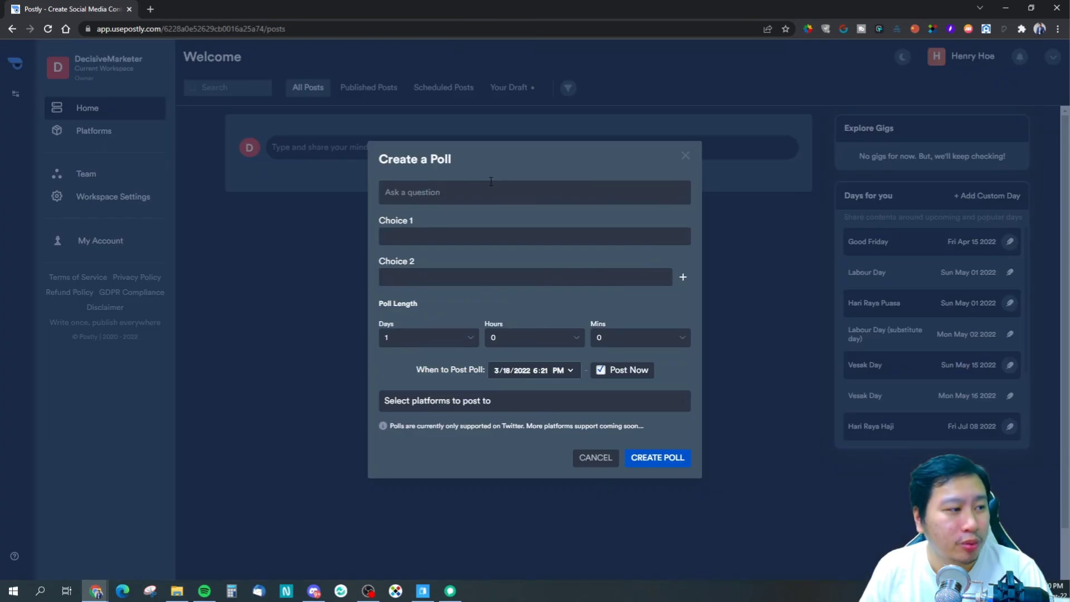
pyautogui.moveTo(459, 407)
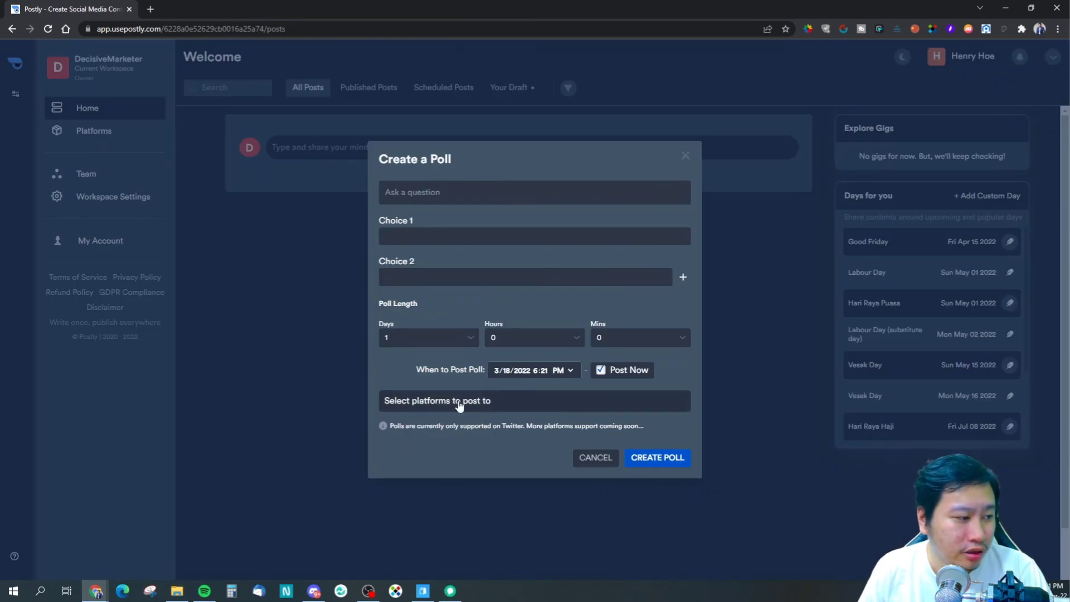
pyautogui.moveTo(683, 136)
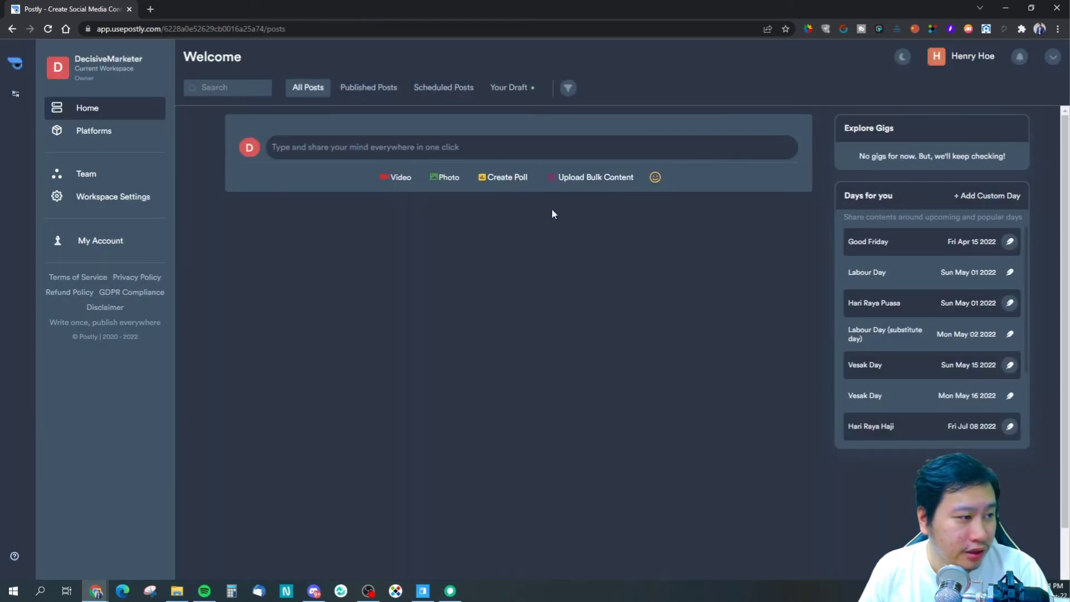
pyautogui.click(595, 176)
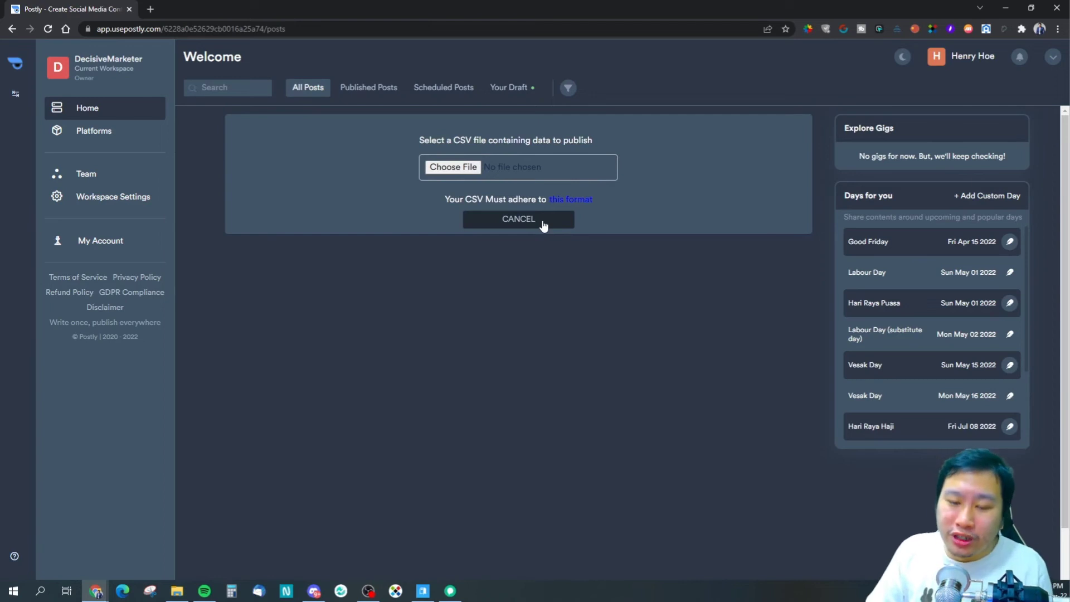
pyautogui.click(518, 218)
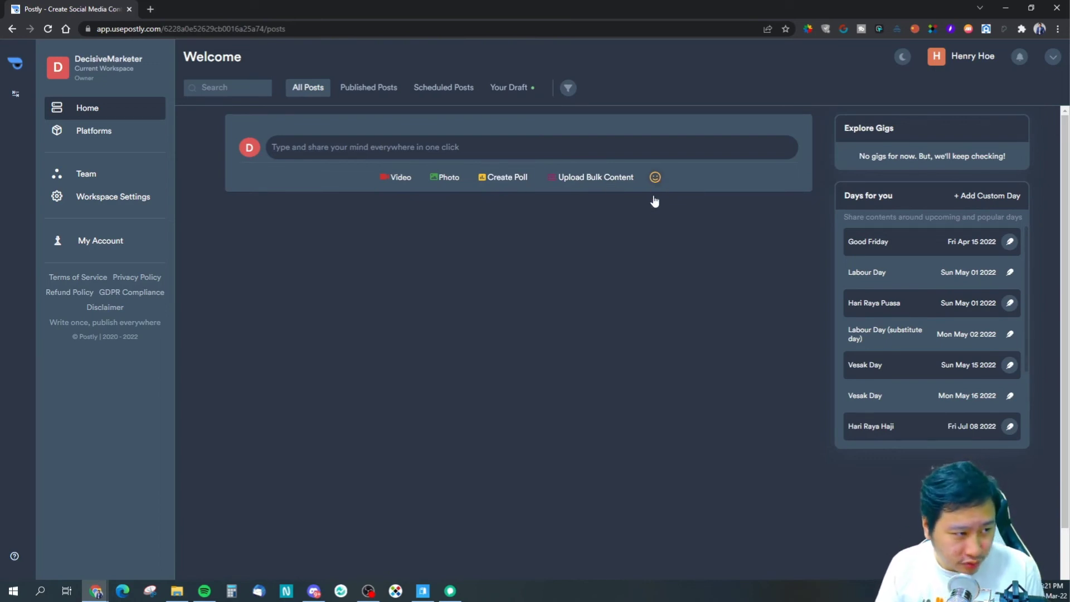
# Draft a test post 'htrhrt', toggle Post Now off and bring up the Select Audience list.
pyautogui.click(655, 177)
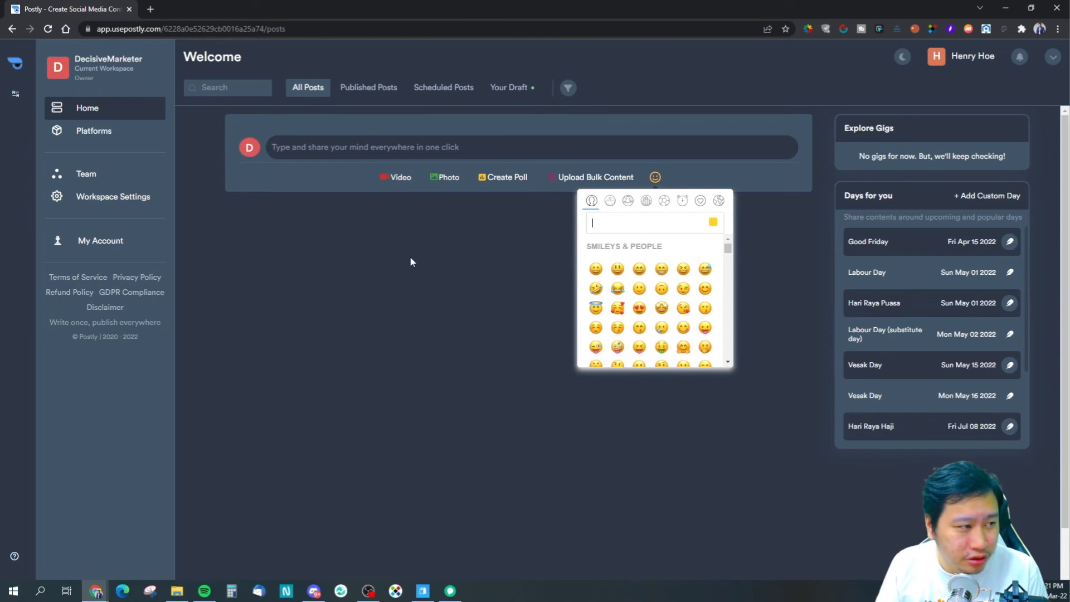
pyautogui.write('htrhrt')
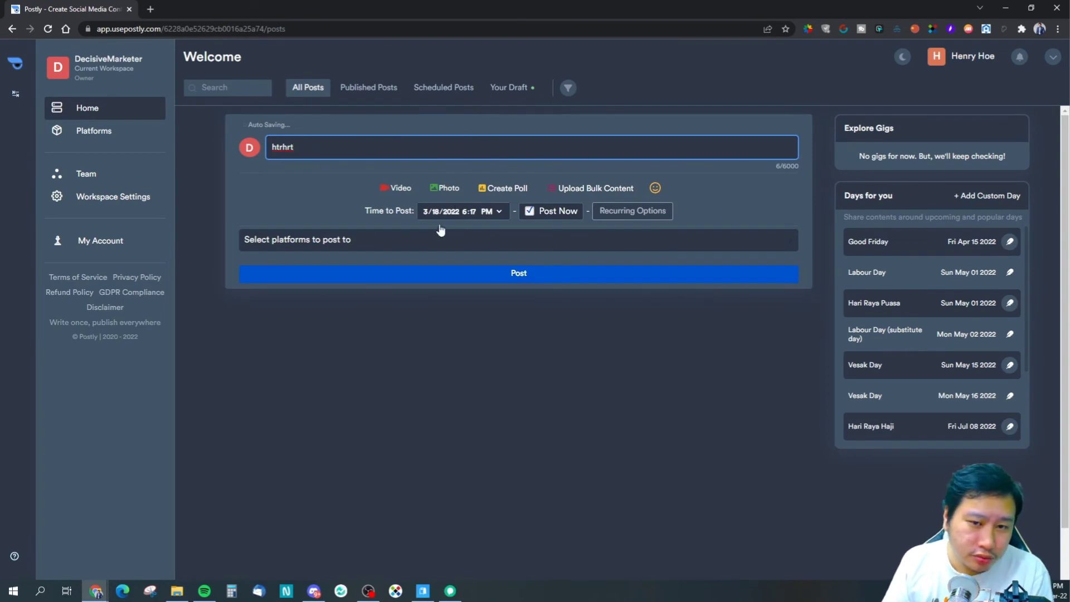
pyautogui.click(461, 210)
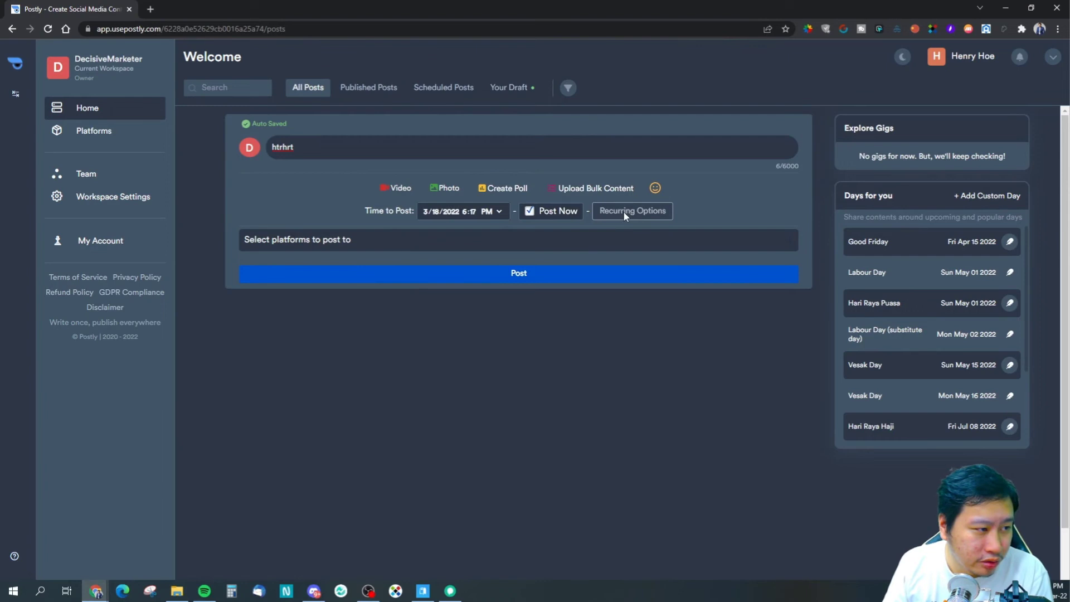
pyautogui.click(528, 212)
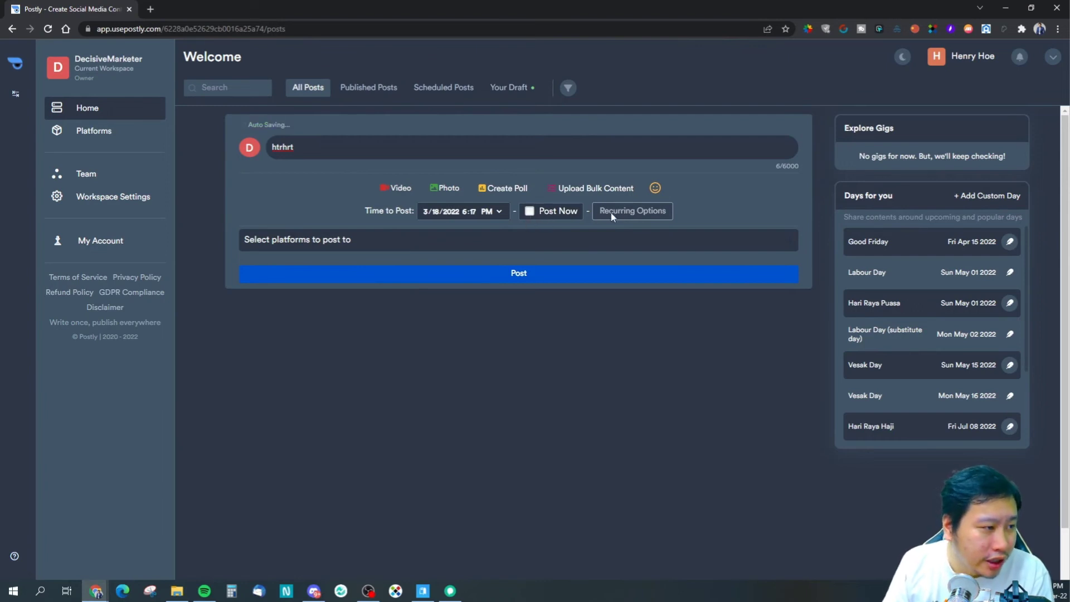
pyautogui.click(527, 210)
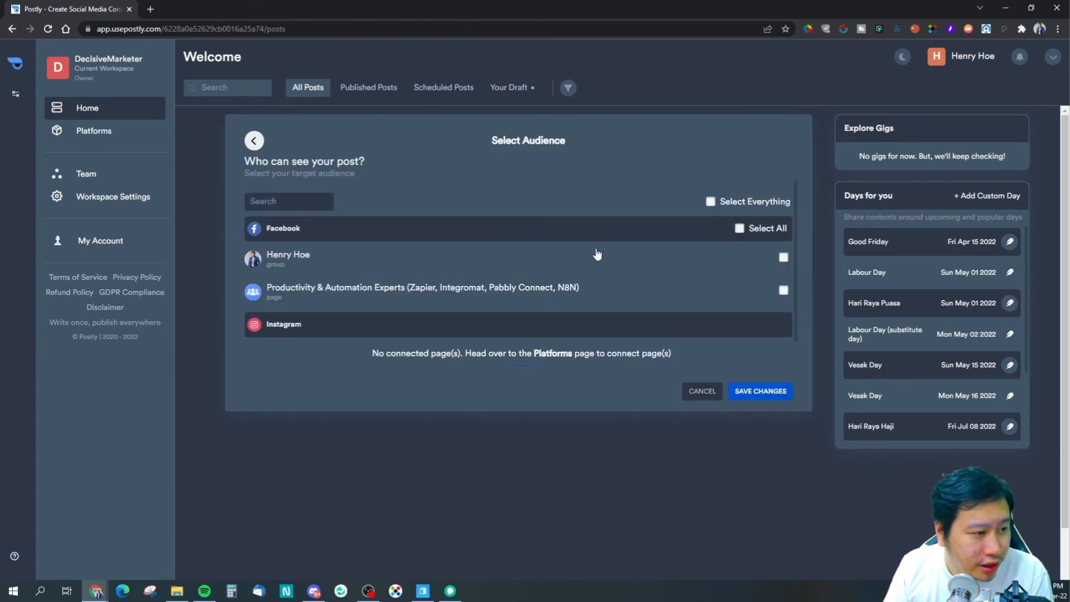
pyautogui.moveTo(526, 281)
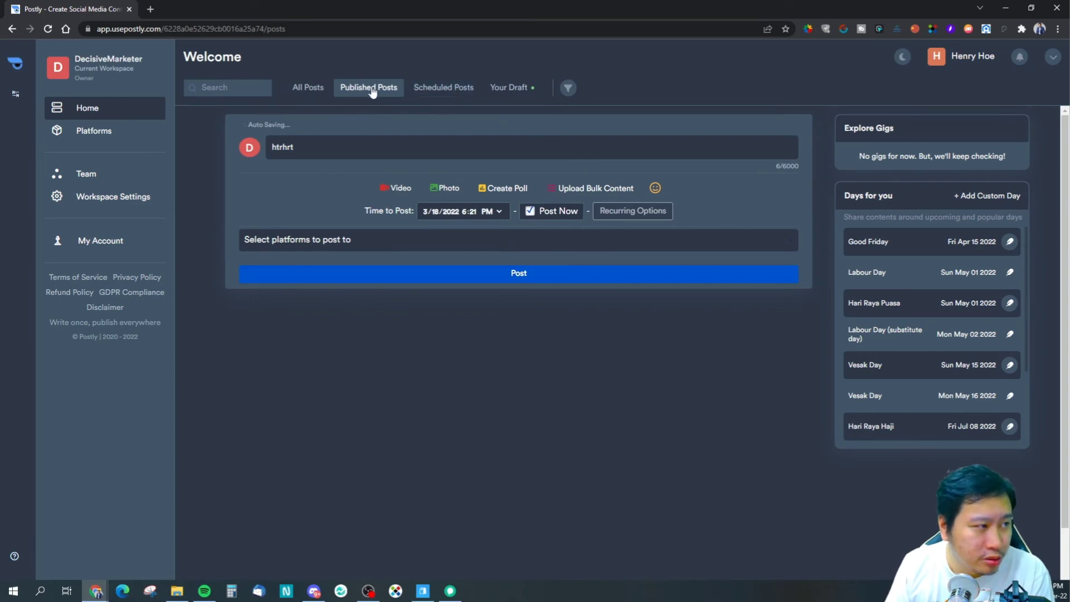
# Delete the test draft from Your Draft and return to the empty All Posts feed.
pyautogui.click(444, 87)
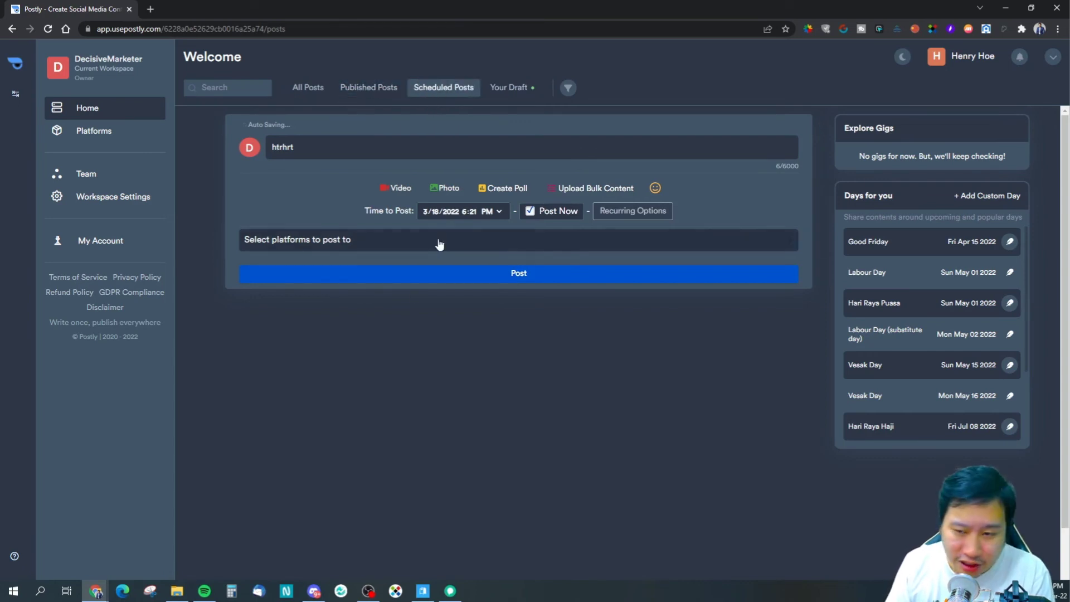
pyautogui.click(508, 87)
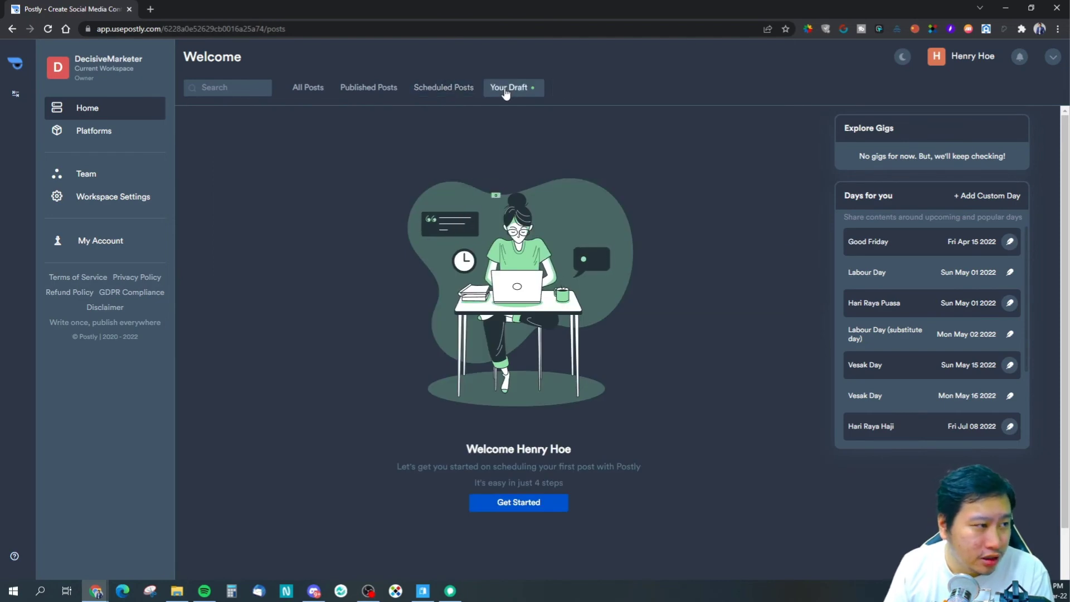
pyautogui.click(509, 87)
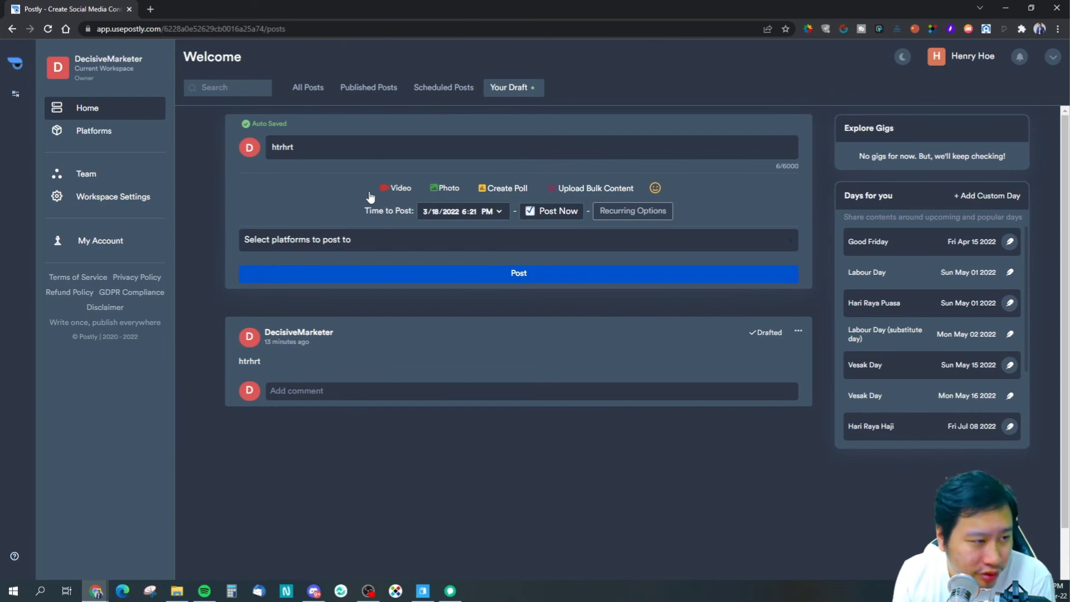
pyautogui.moveTo(373, 221)
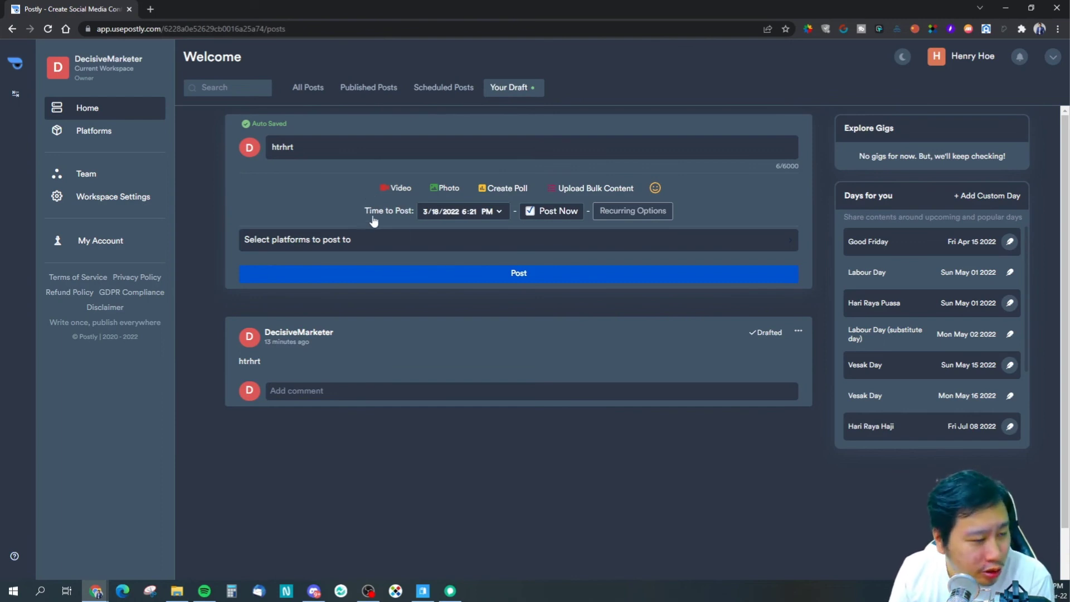
pyautogui.moveTo(797, 331)
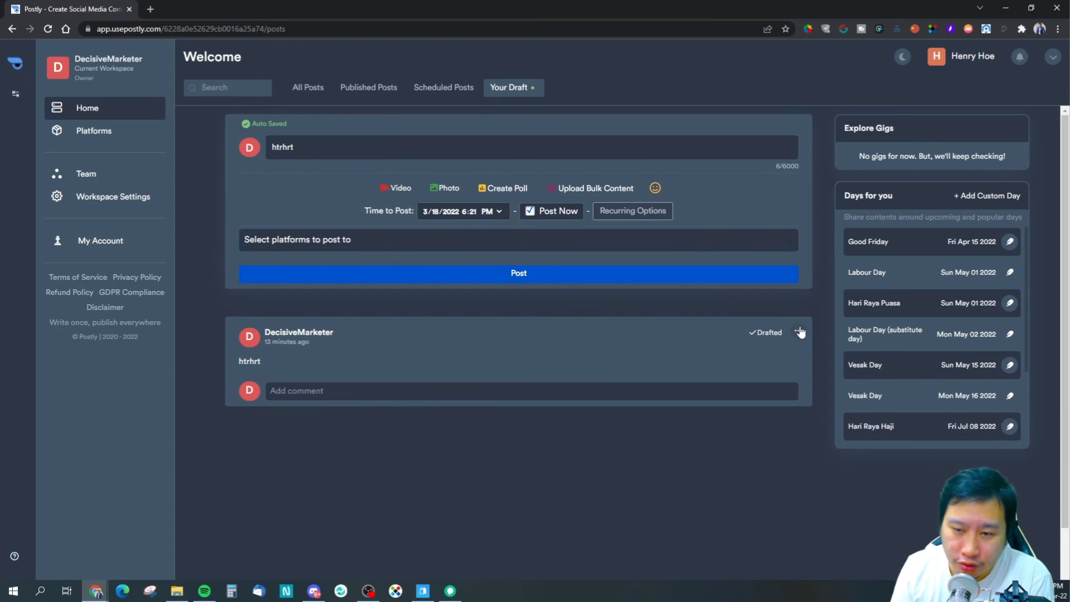
pyautogui.click(798, 332)
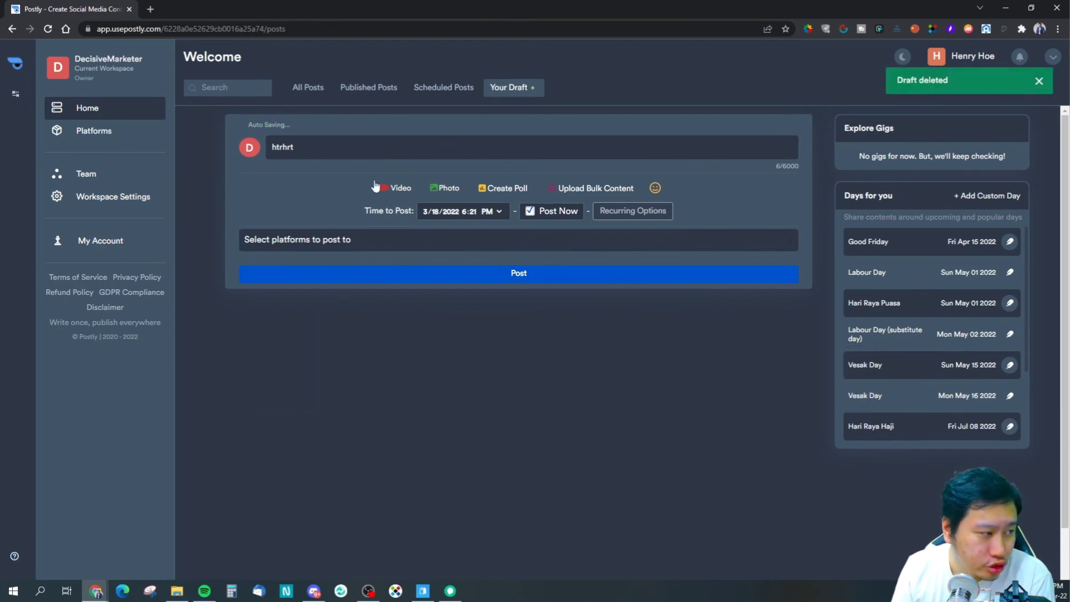
pyautogui.click(308, 87)
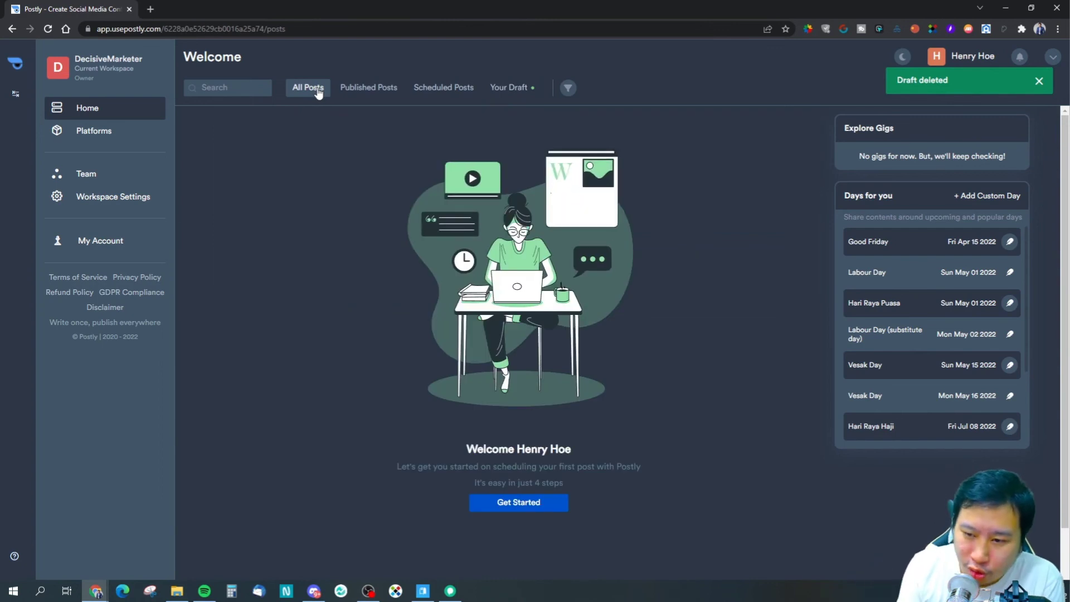